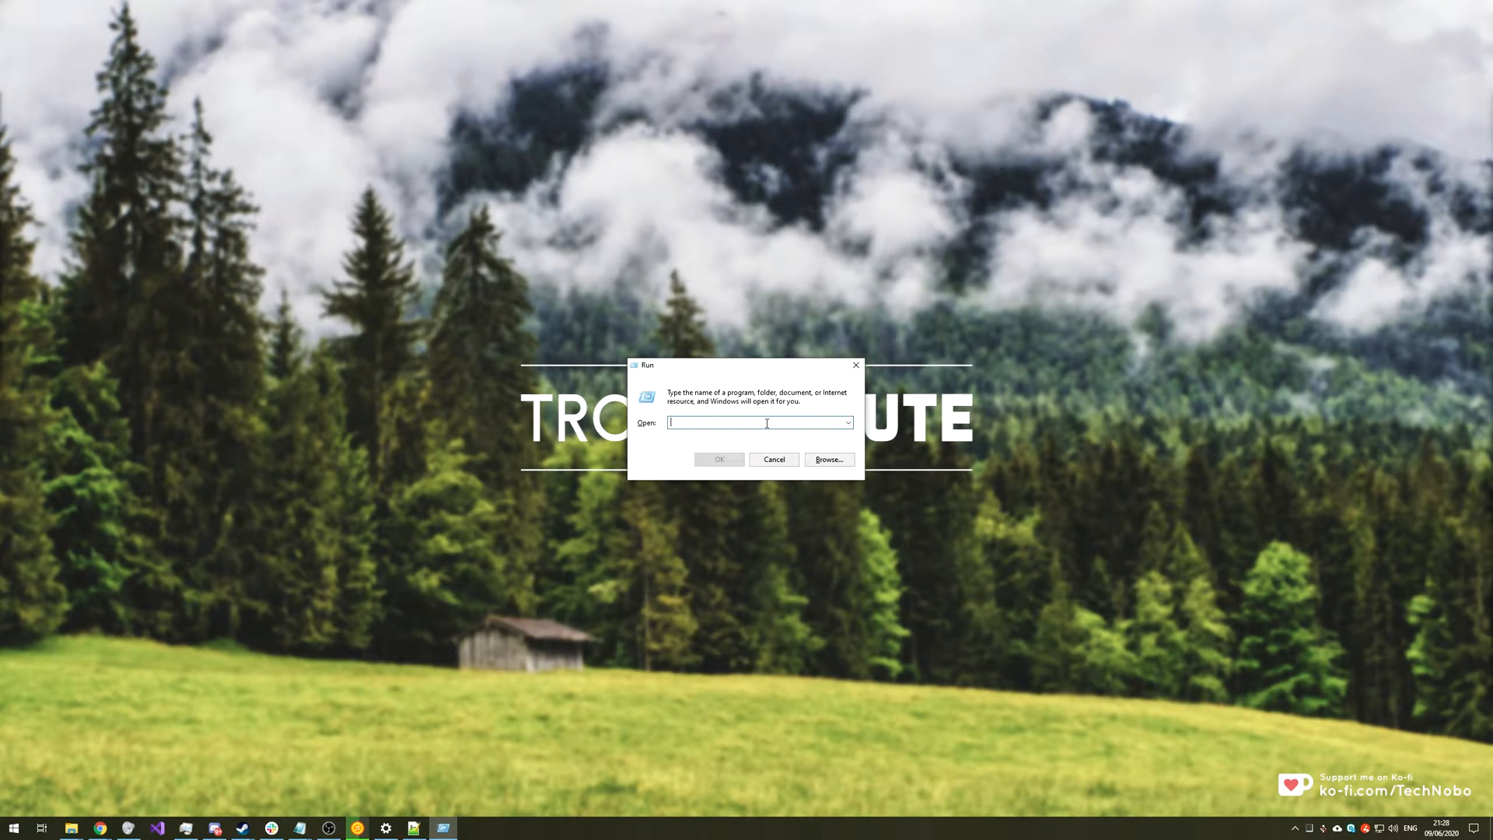
Open %appdata%\Microsoft\Windows\Themes from the Run dialog, showing slideshow.ini and TranscodedWallpaper.
{"action": "type", "text": "%a"}
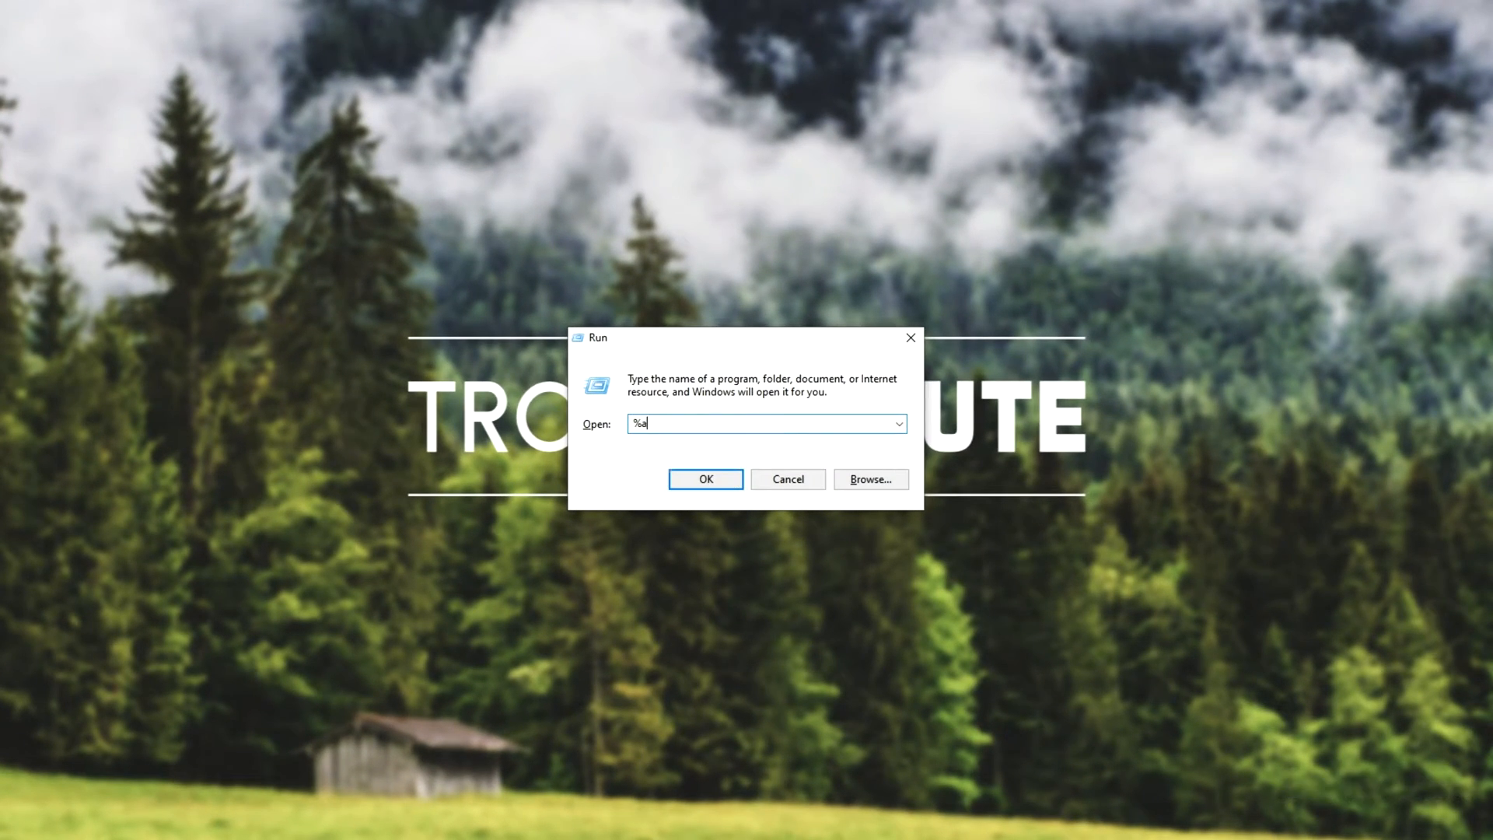
{"action": "type", "text": "ppdata%"}
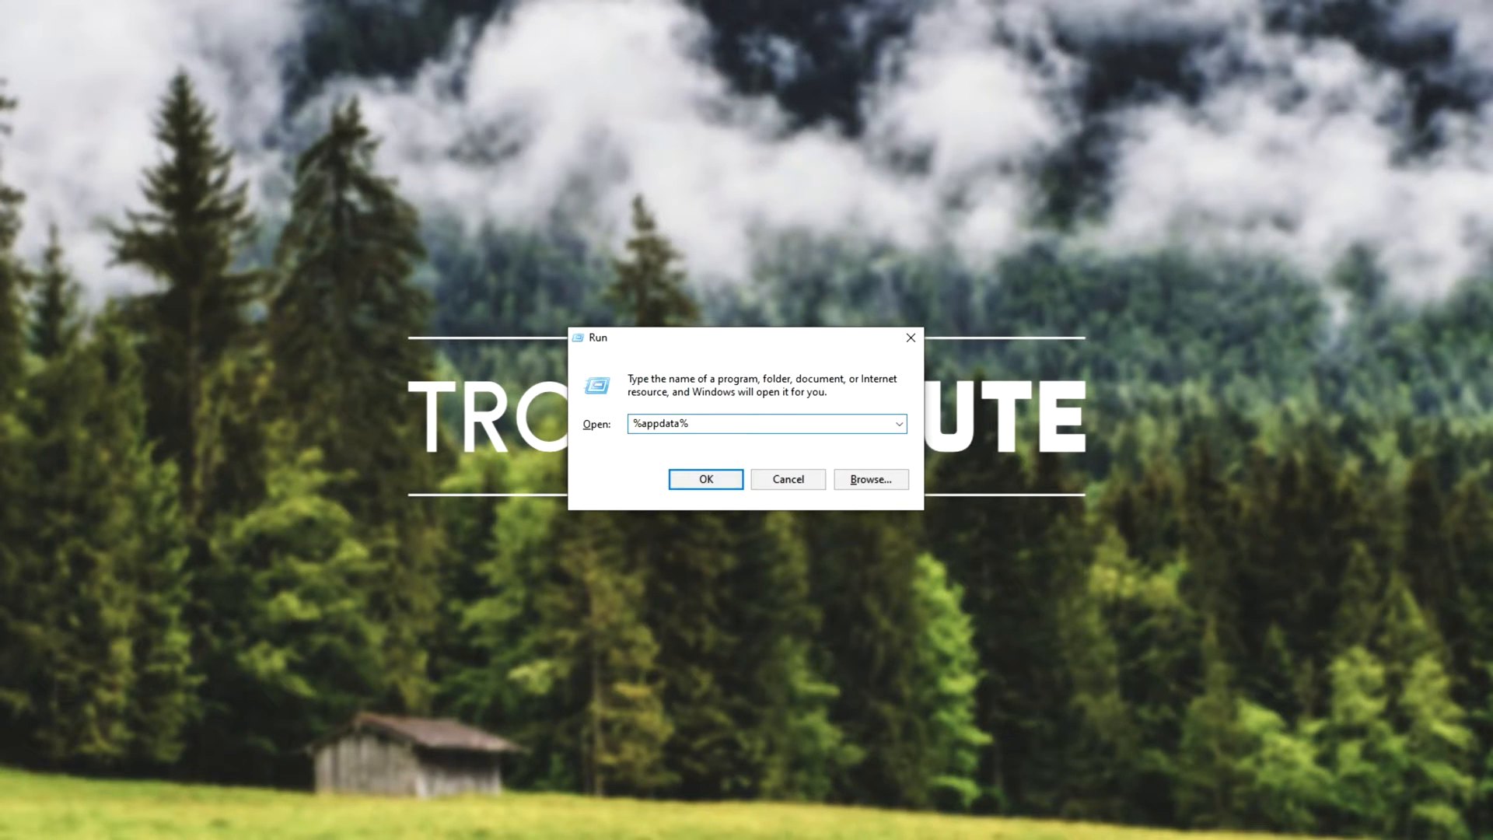
{"action": "type", "text": "\\Microsoft\\"}
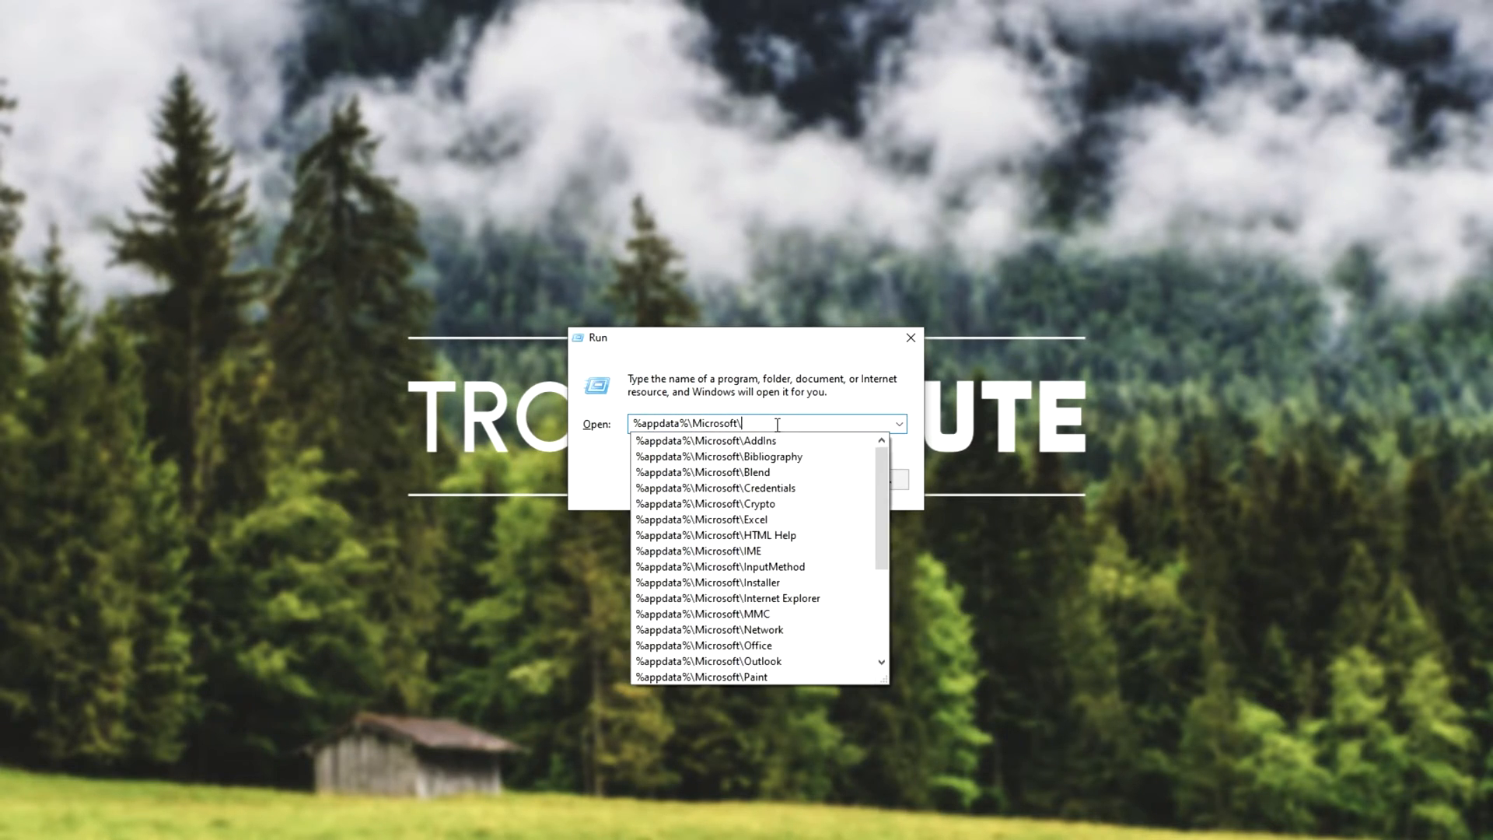
{"action": "type", "text": "Windows\\Thm"}
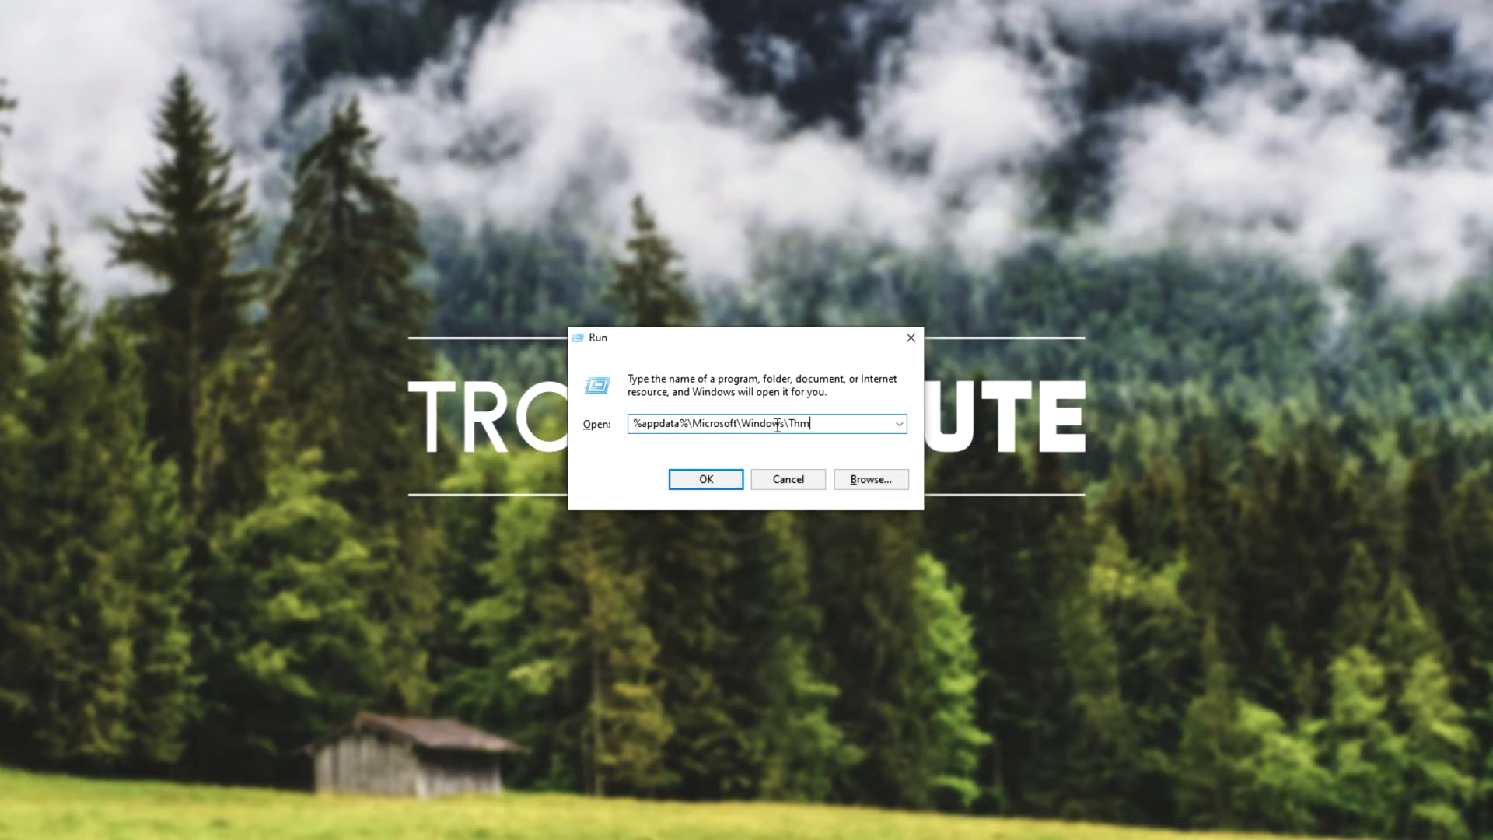
{"action": "type", "text": "emes"}
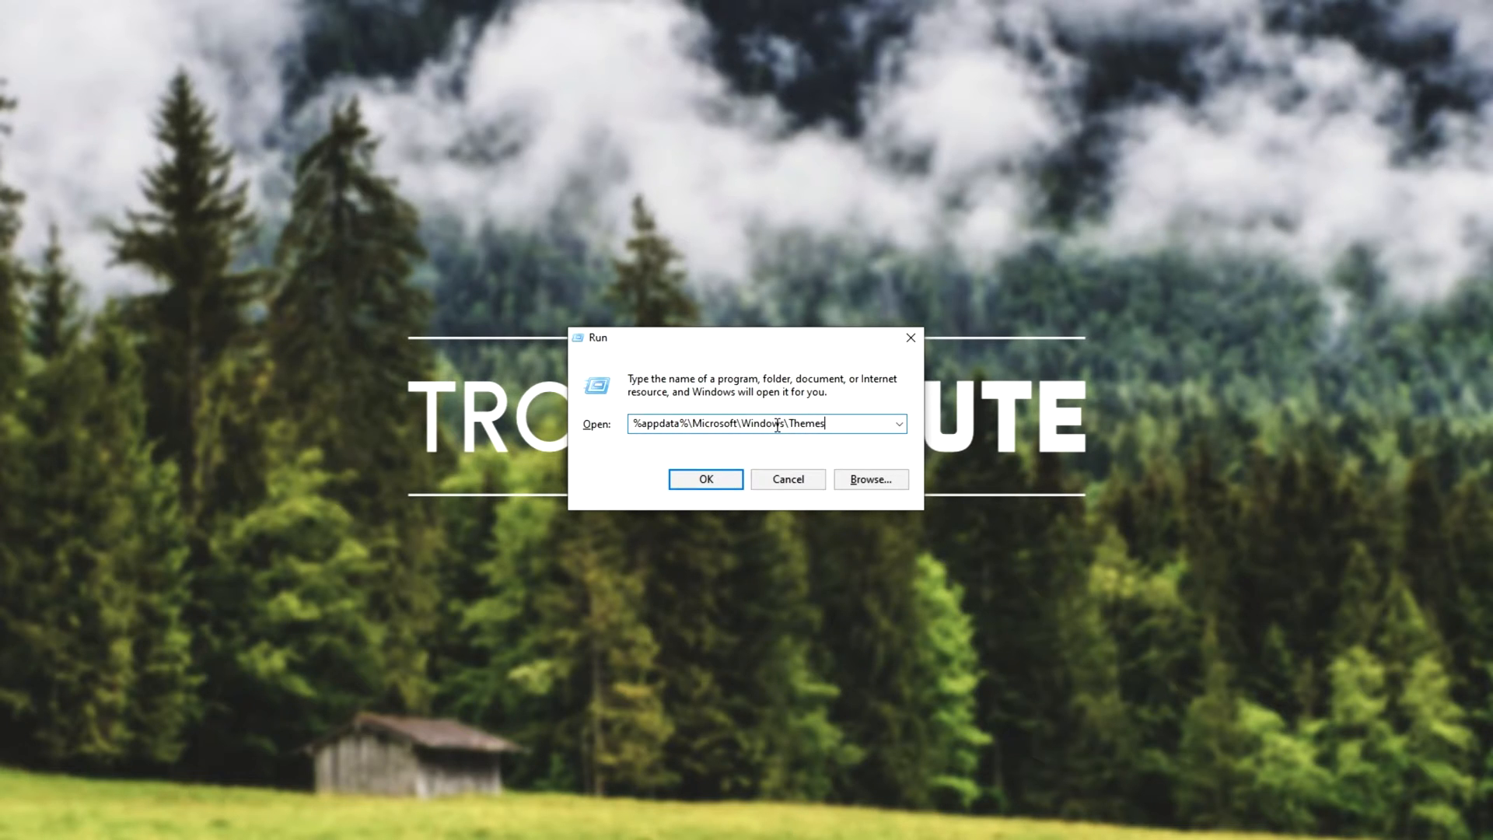
{"action": "left_click", "coordinate": [704, 479]}
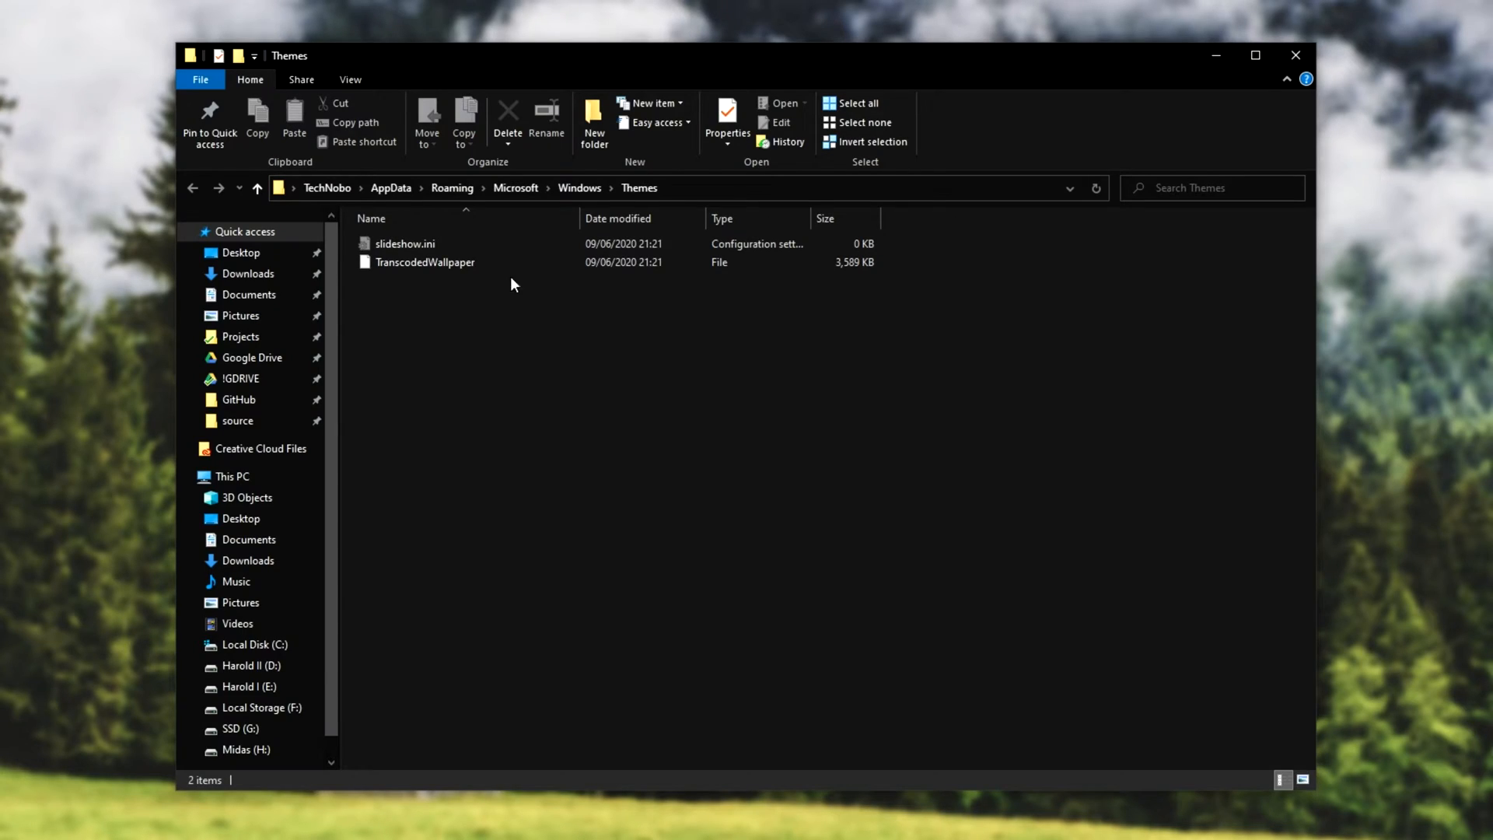
Confirm file name extensions and hidden items are shown, then select the 3.5 MB TranscodedWallpaper.
{"action": "left_click", "coordinate": [425, 262]}
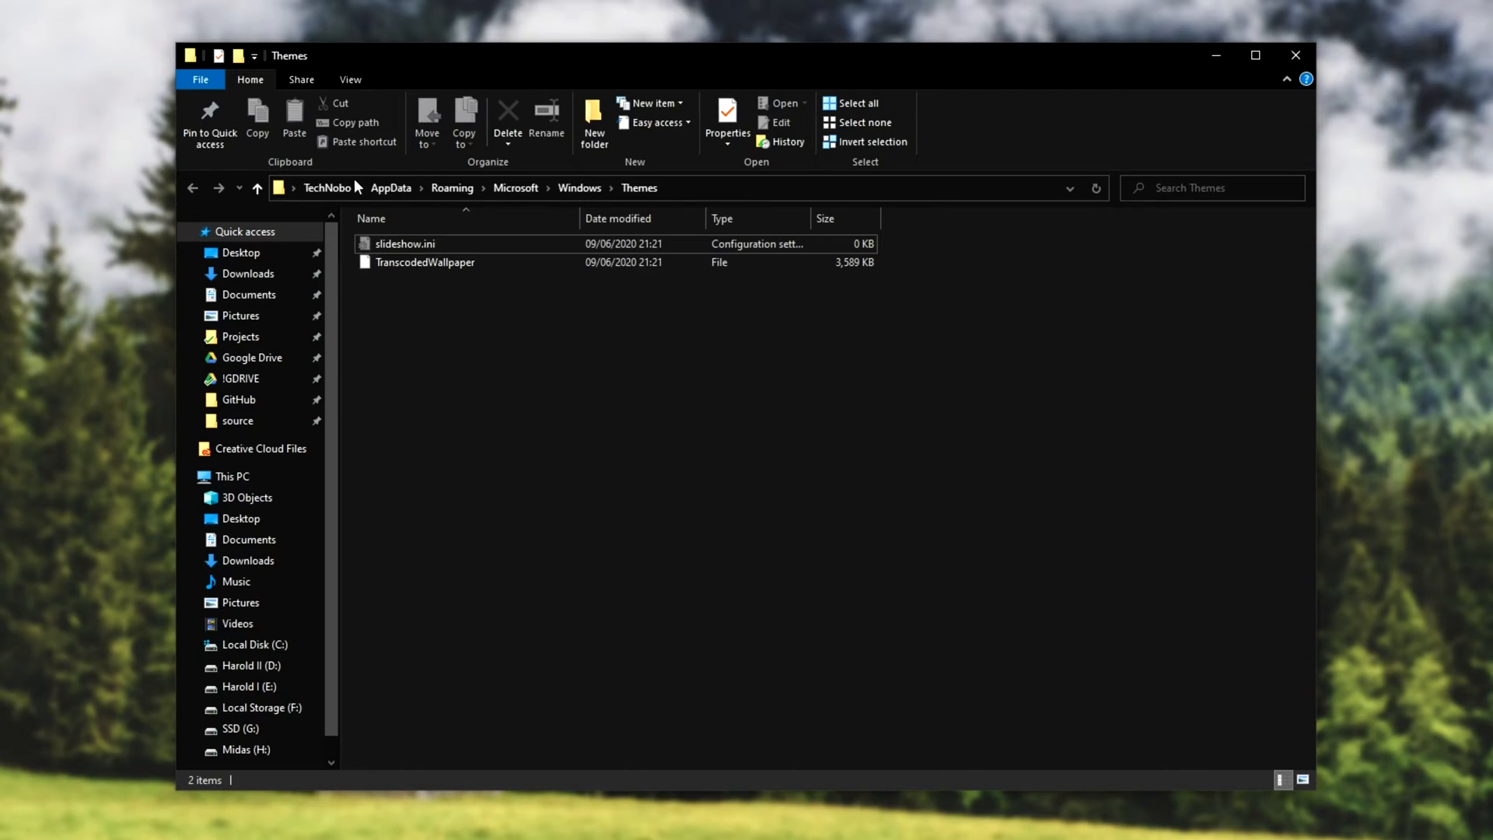
{"action": "left_click", "coordinate": [349, 79]}
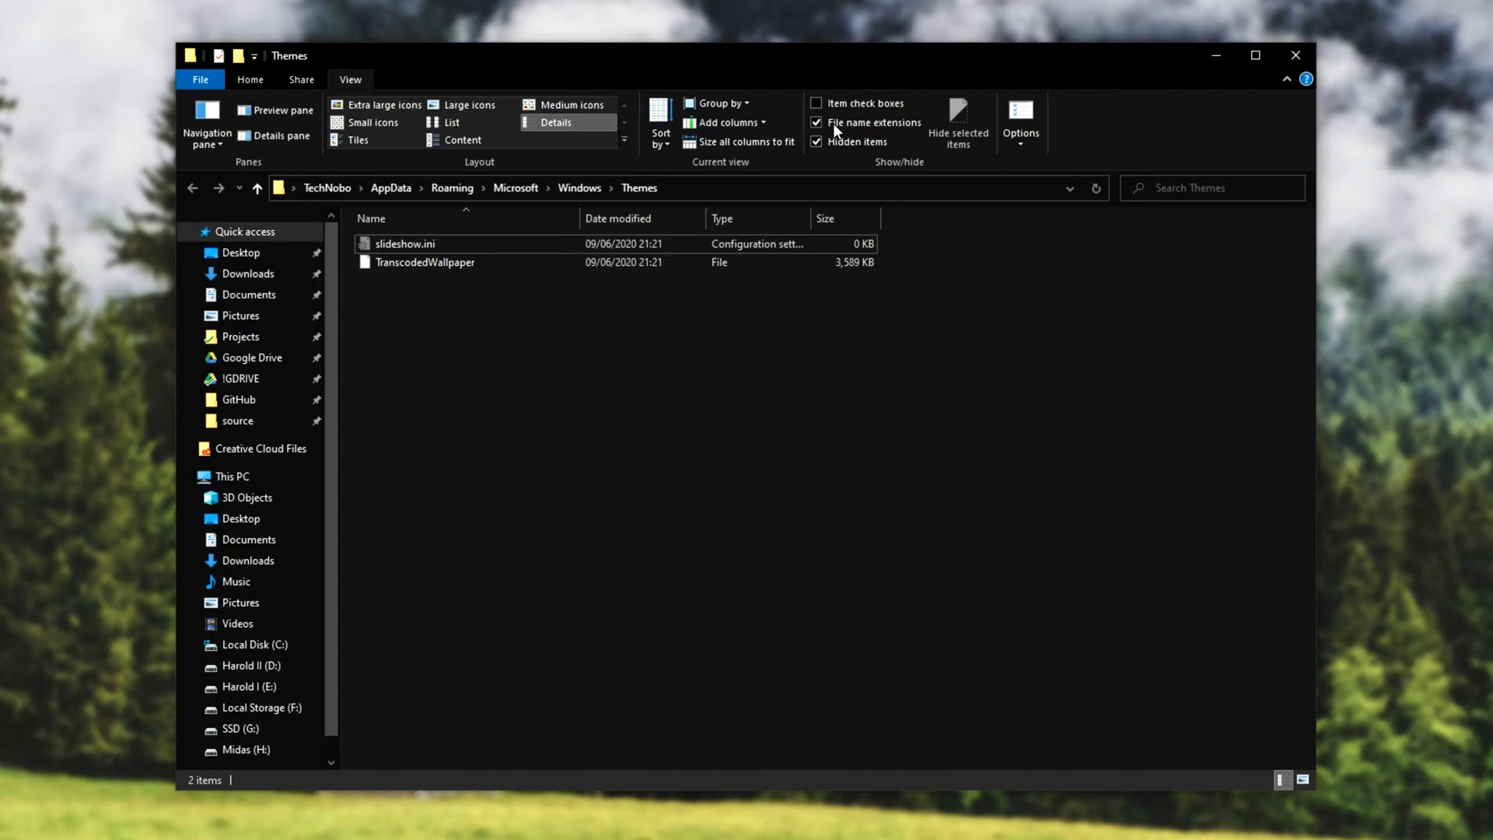
{"action": "mouse_move", "coordinate": [852, 157]}
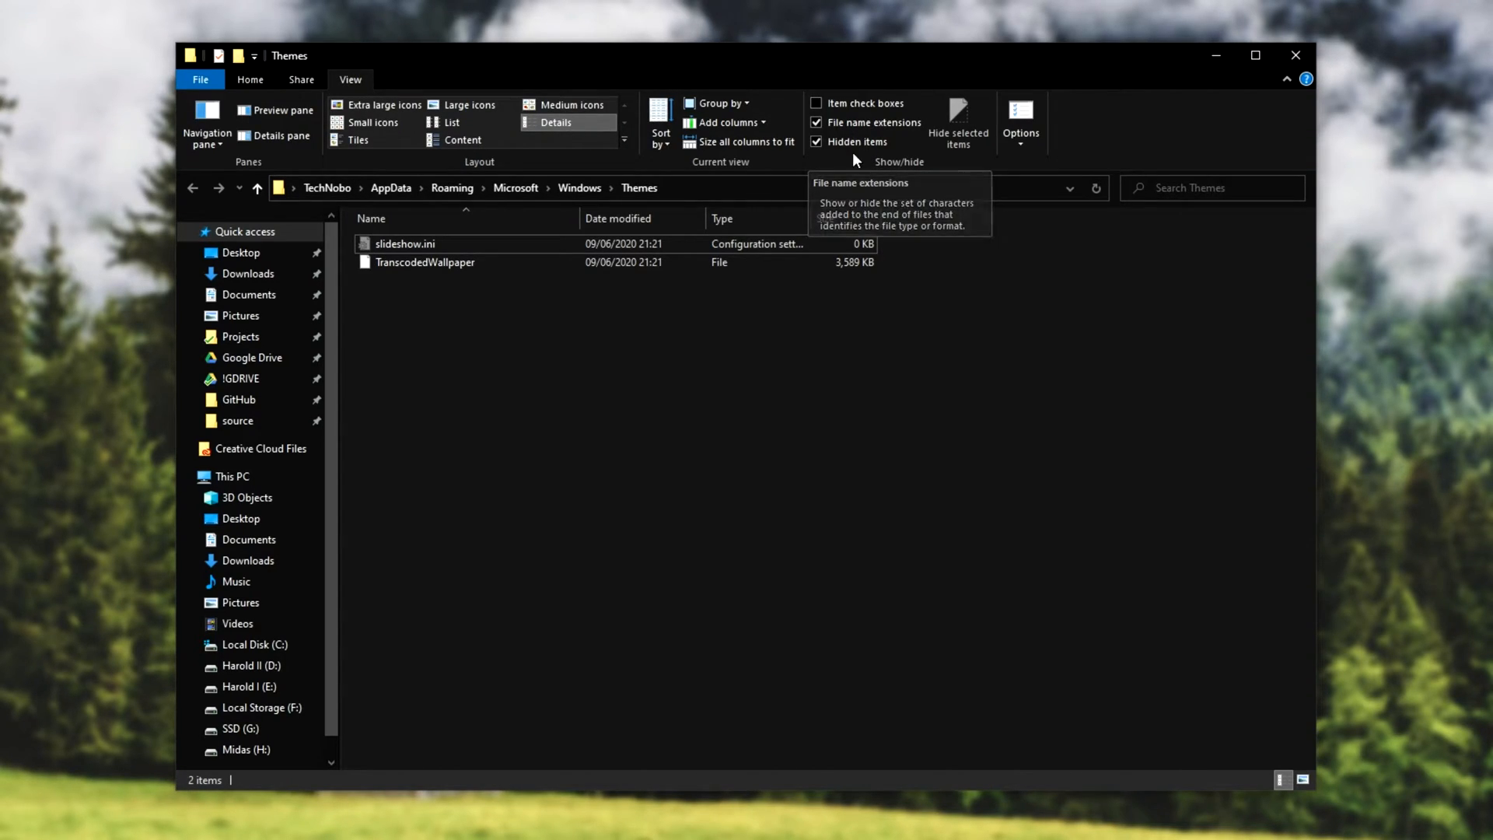
{"action": "mouse_move", "coordinate": [848, 145]}
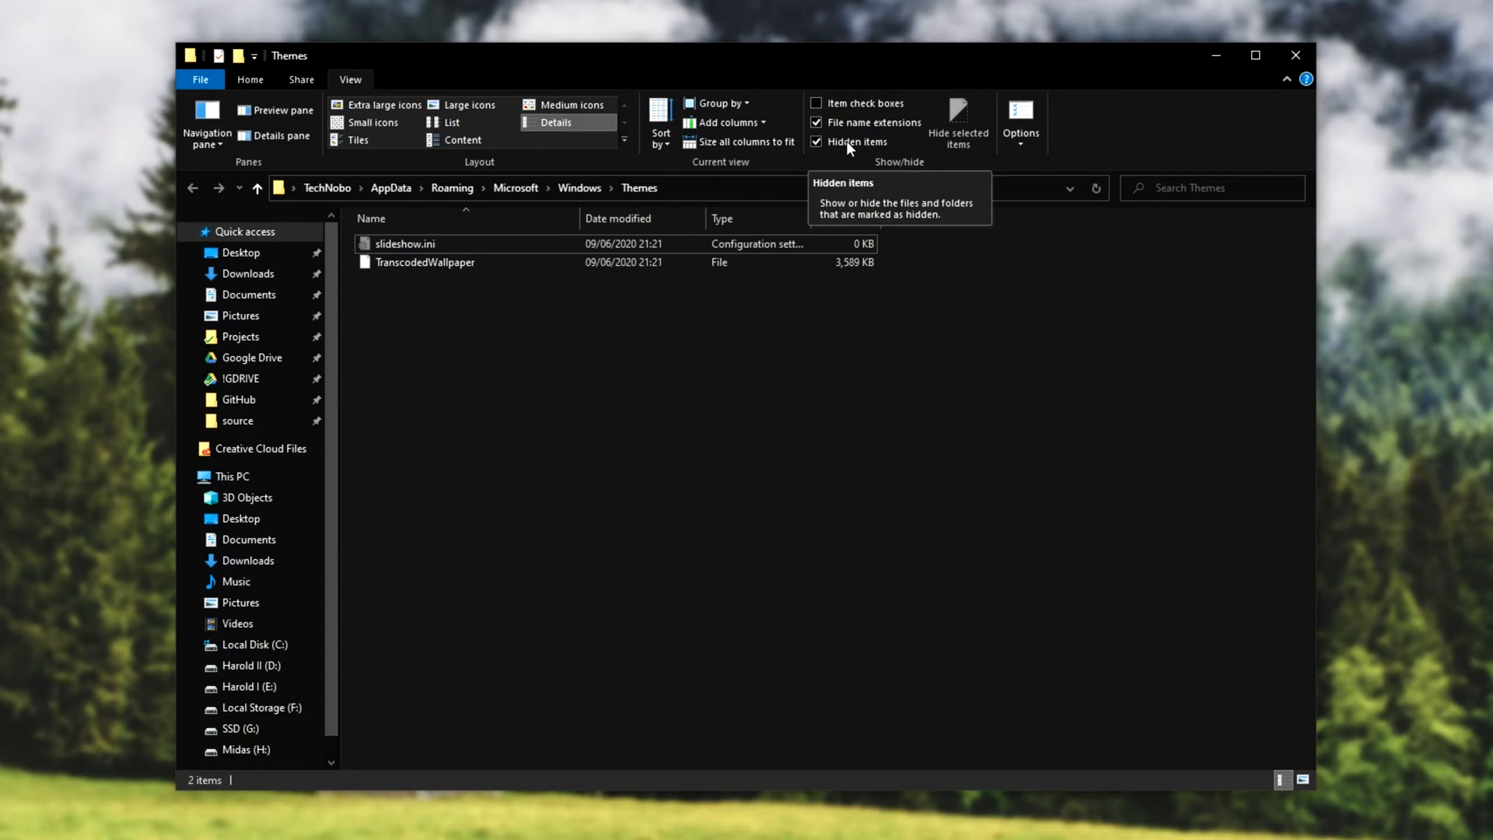
{"action": "left_click", "coordinate": [425, 262]}
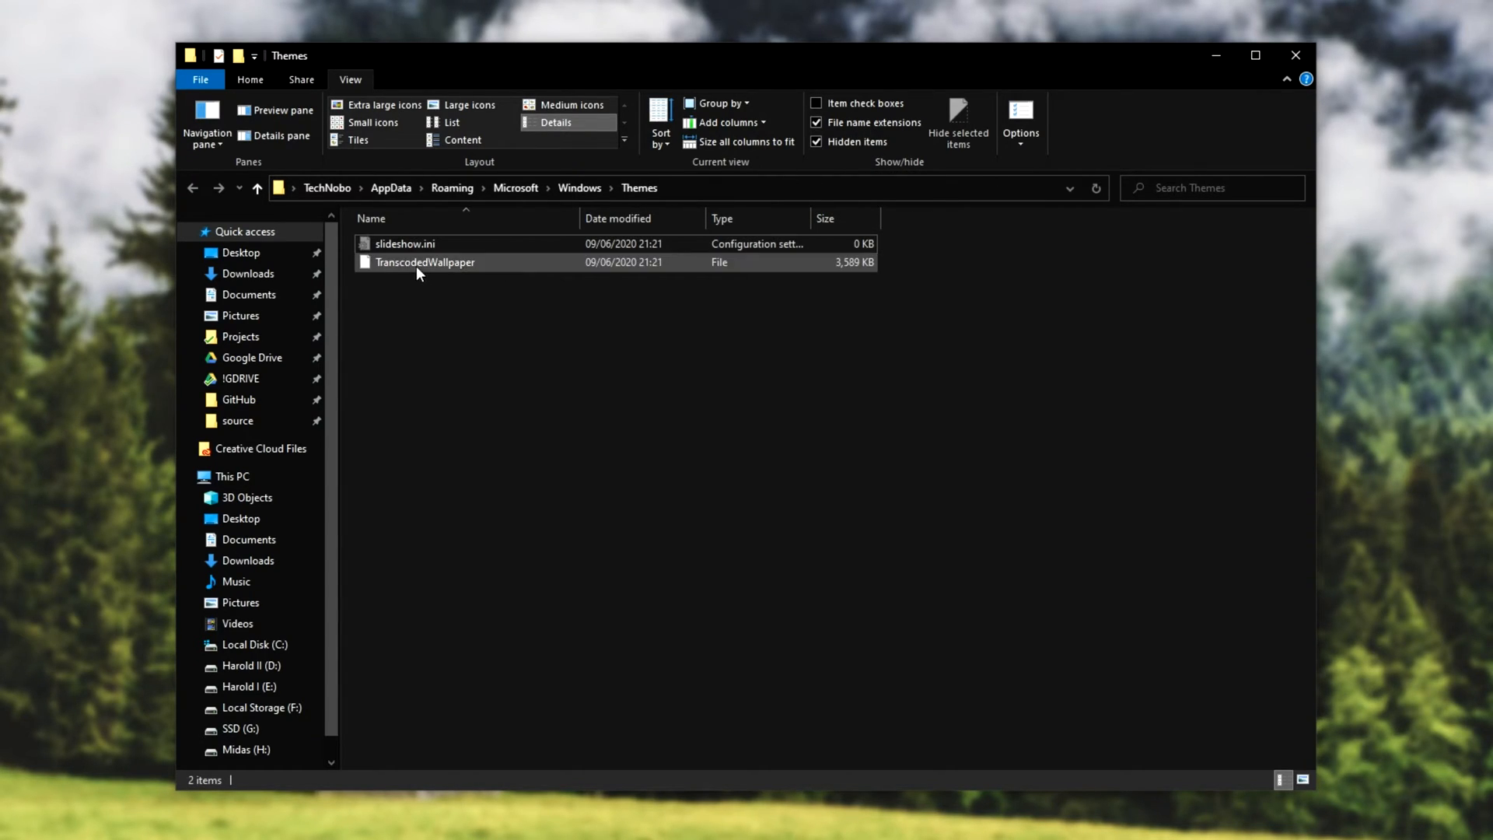
{"action": "left_click", "coordinate": [425, 262]}
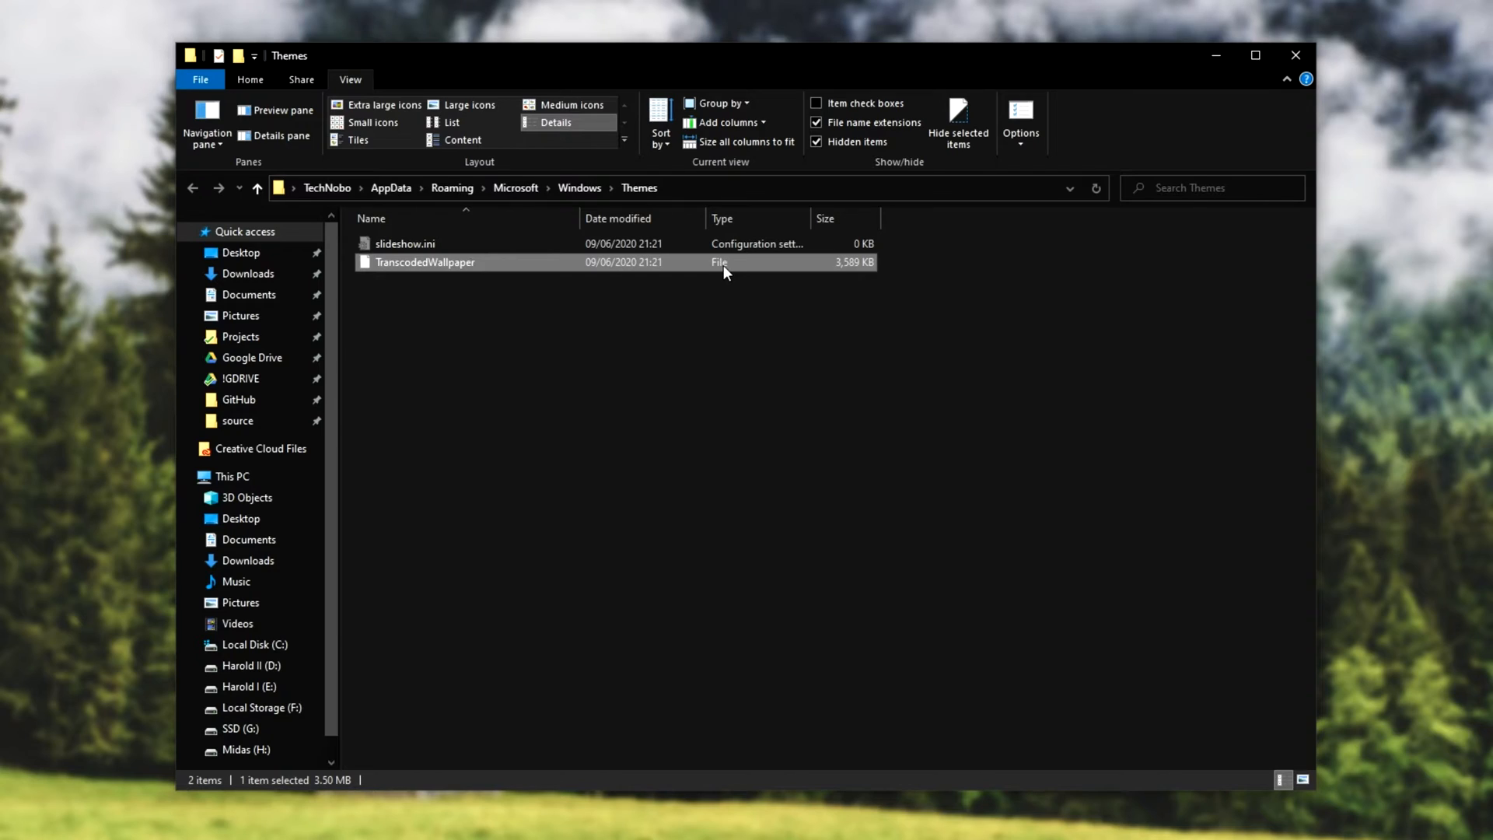
{"action": "mouse_move", "coordinate": [700, 272]}
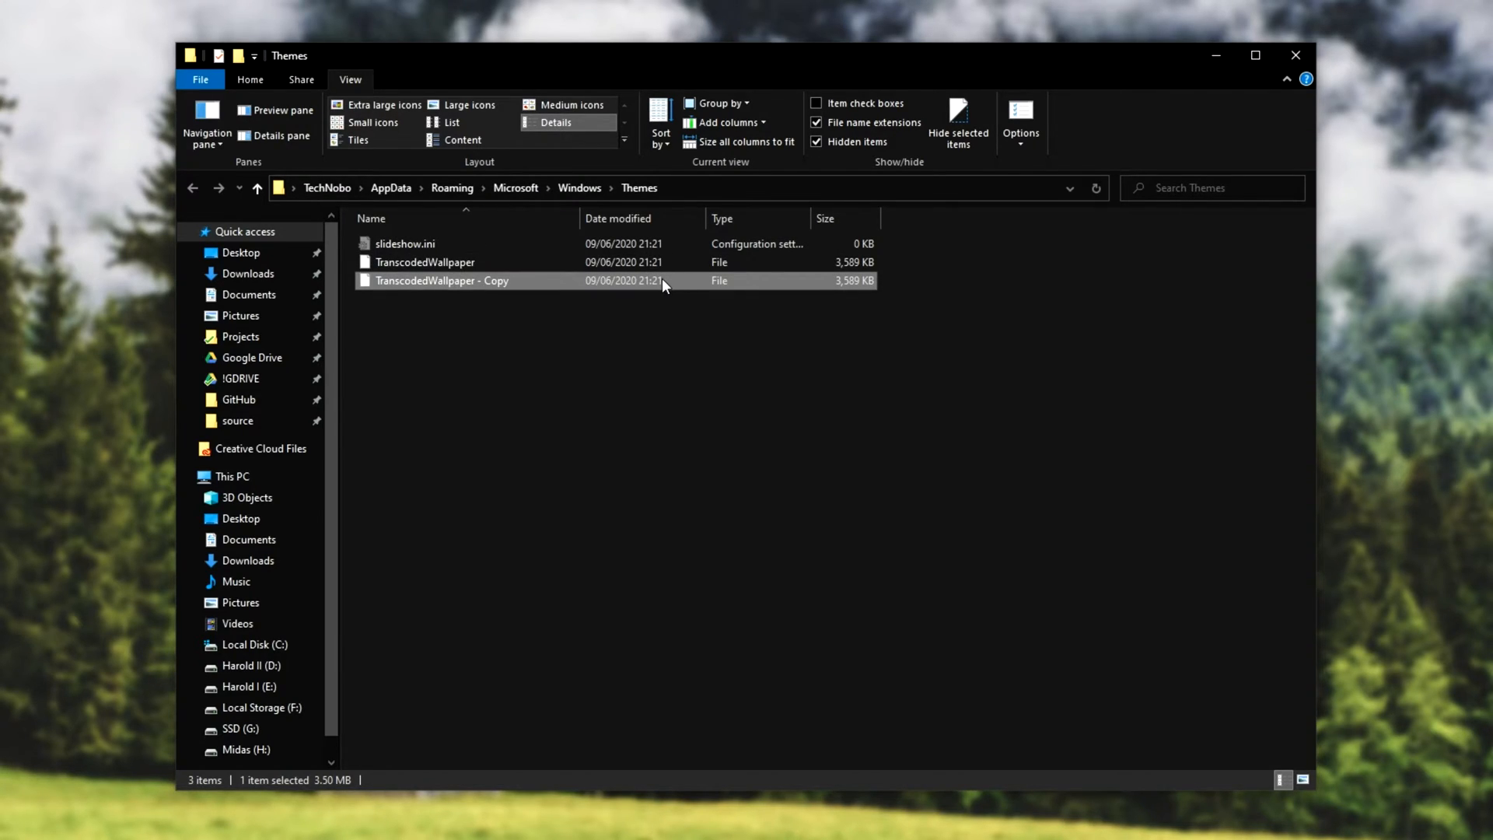
{"action": "mouse_move", "coordinate": [641, 292]}
{"action": "type", "text": ".png"}
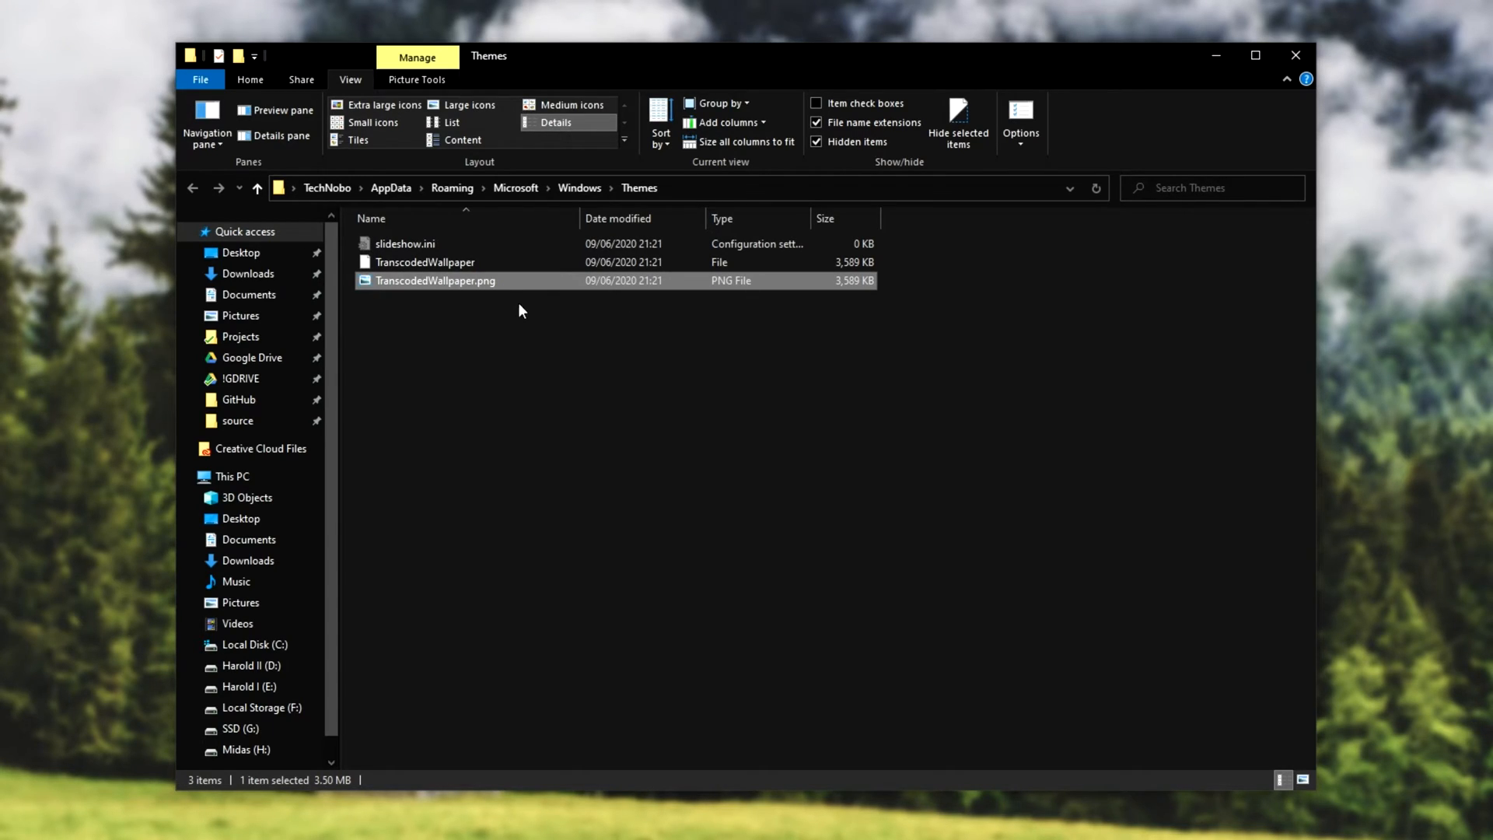
{"action": "mouse_move", "coordinate": [488, 288]}
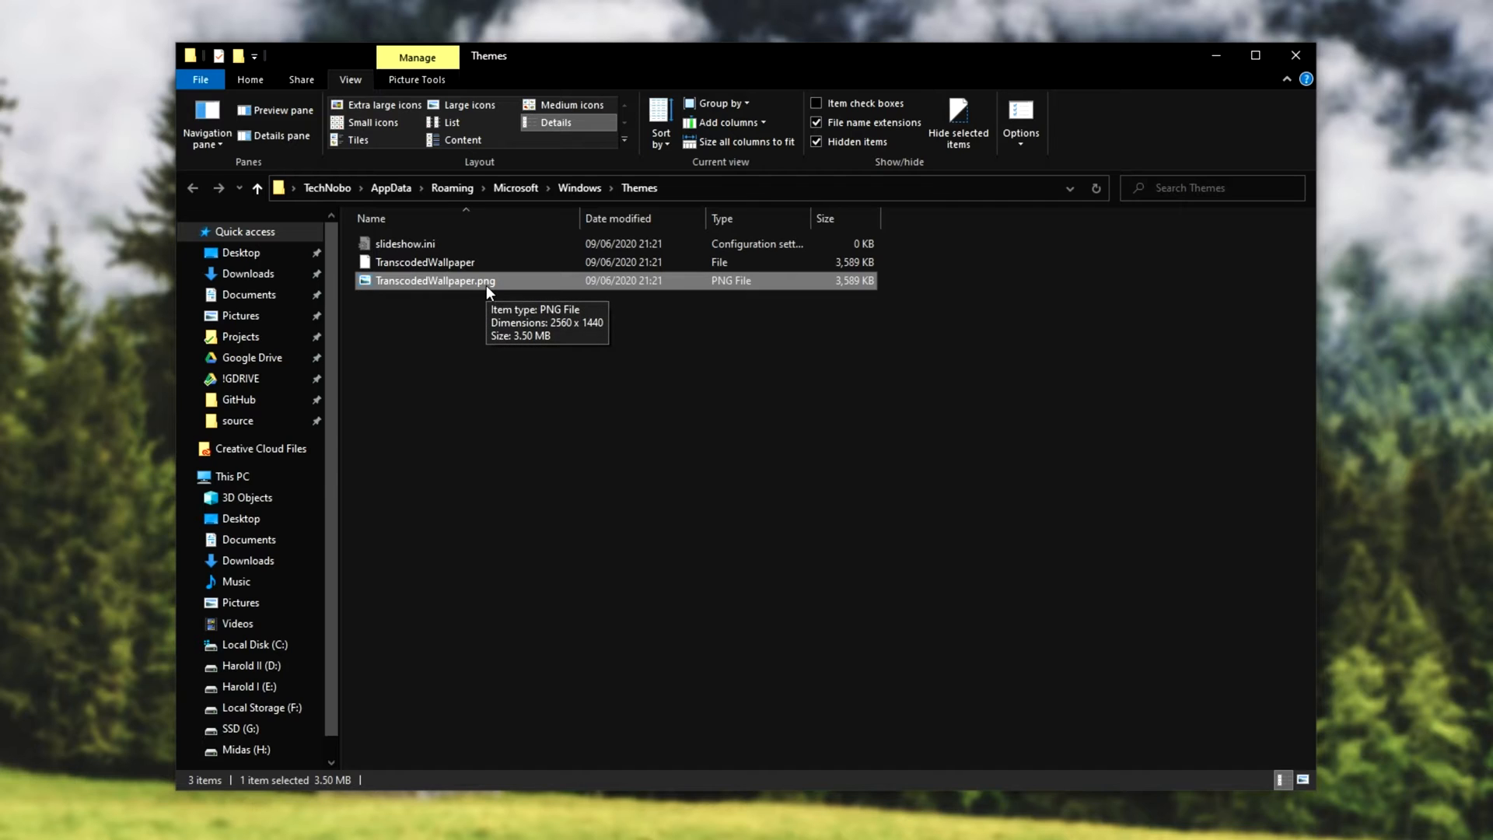
Open the TranscodedWallpaper.png copy in Windows Photo Viewer.
{"action": "double_click", "coordinate": [434, 280]}
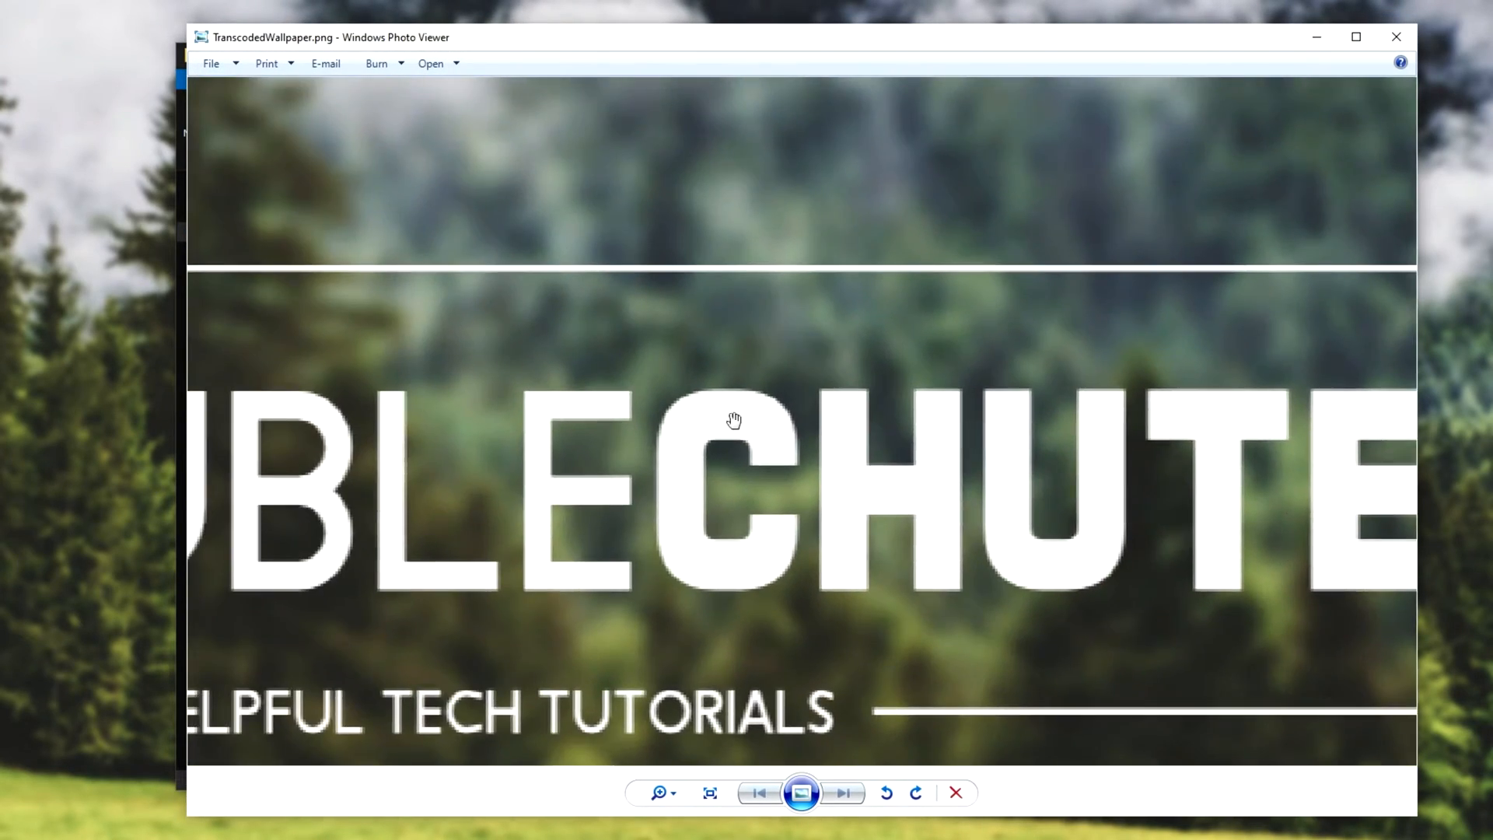
Fit the TroubleChute wallpaper image into view, then close Windows Photo Viewer.
{"action": "left_click", "coordinate": [710, 792]}
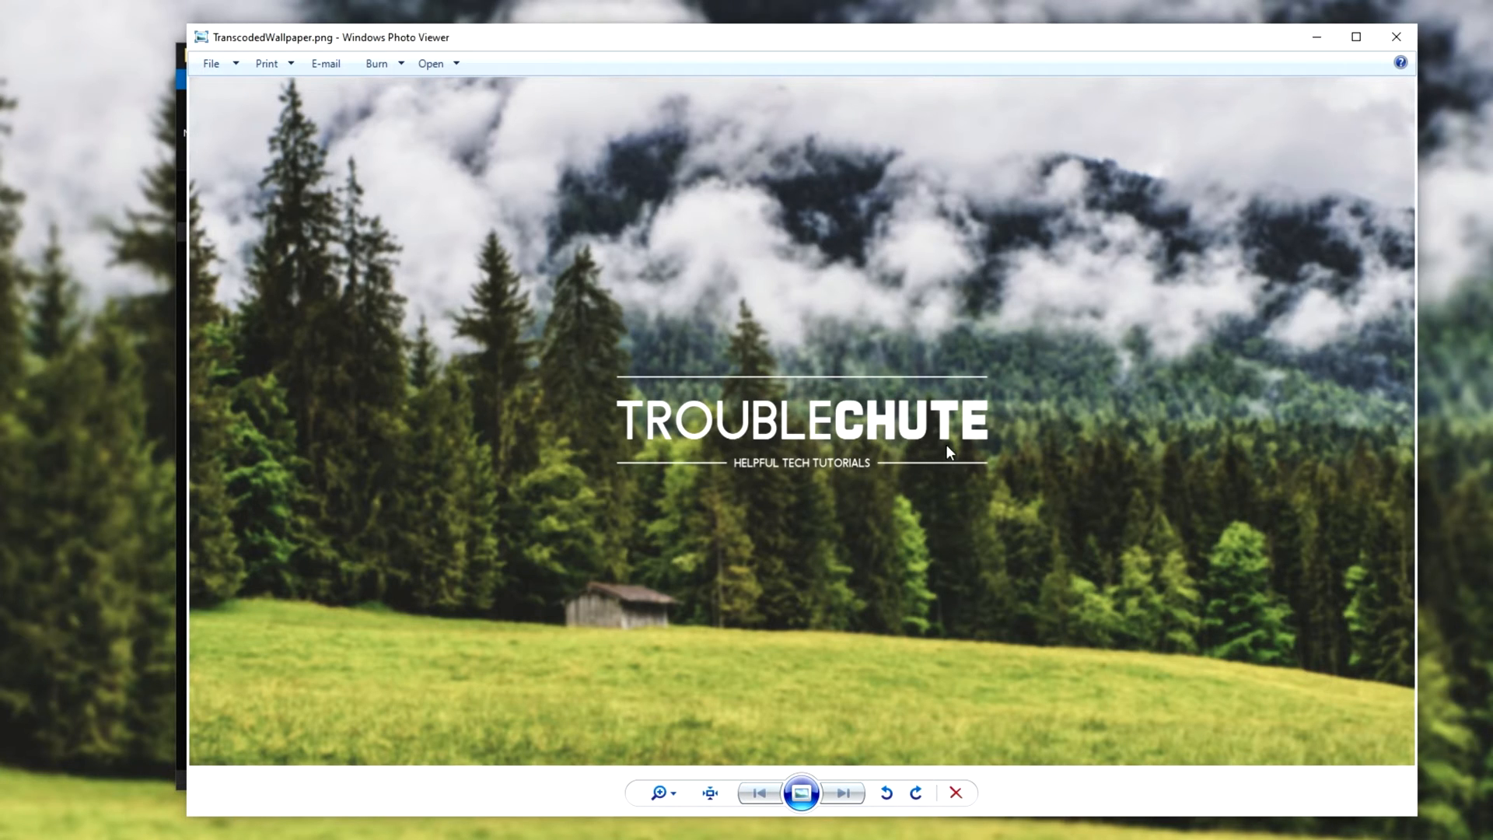
{"action": "mouse_move", "coordinate": [900, 407]}
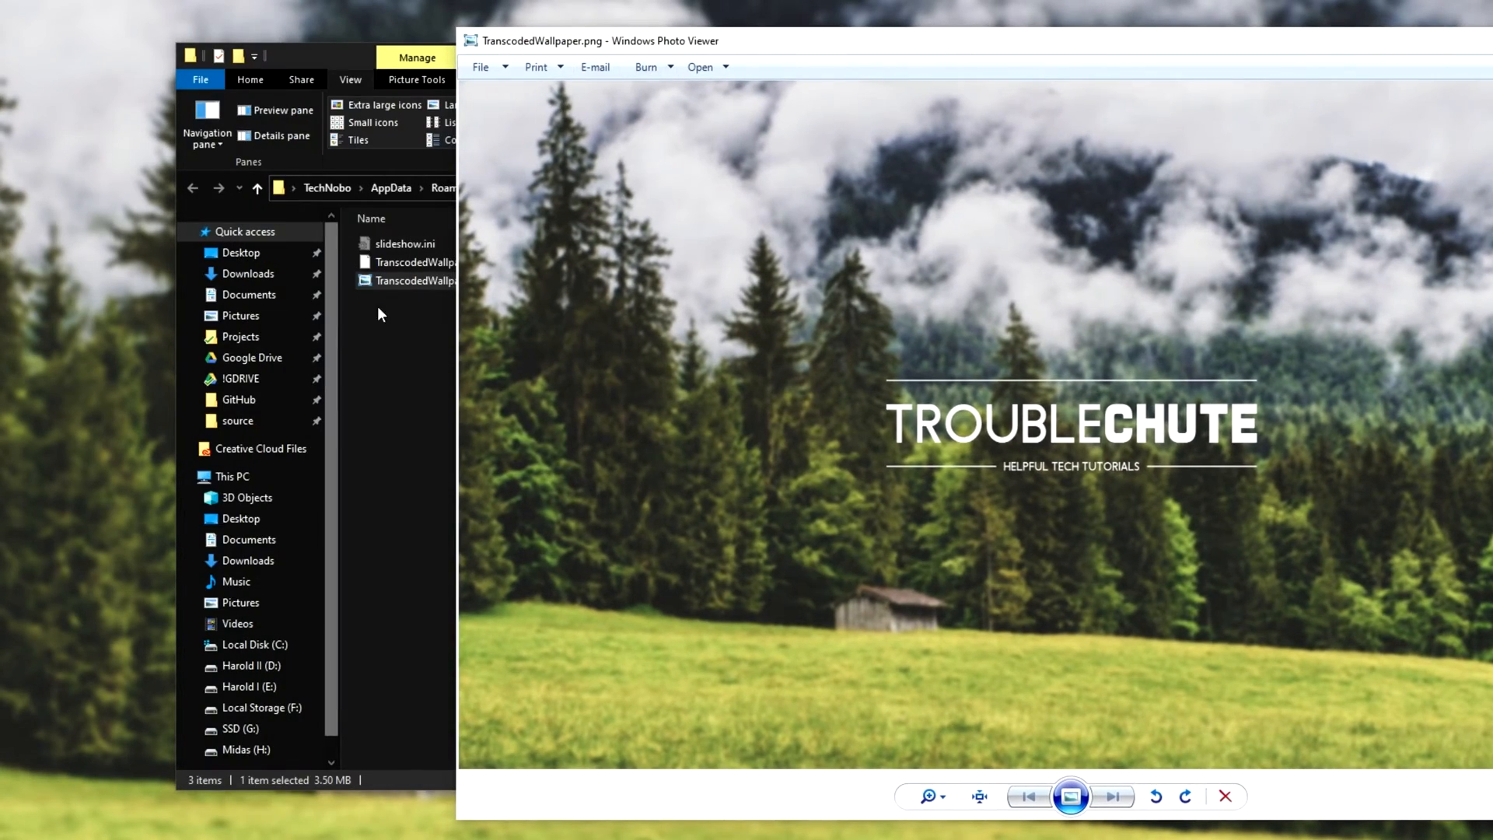
{"action": "left_click", "coordinate": [437, 350]}
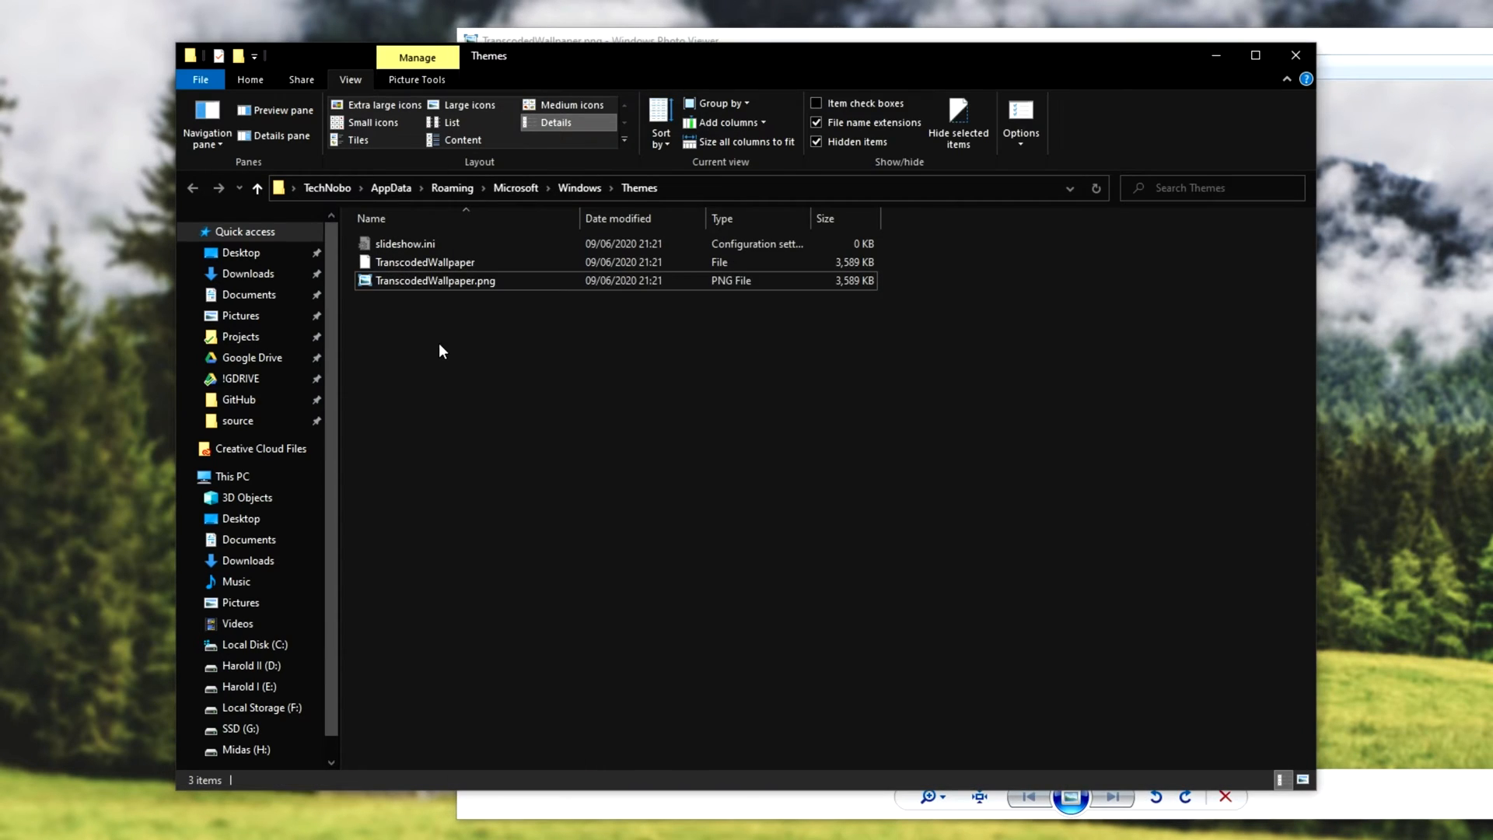
{"action": "double_click", "coordinate": [434, 279]}
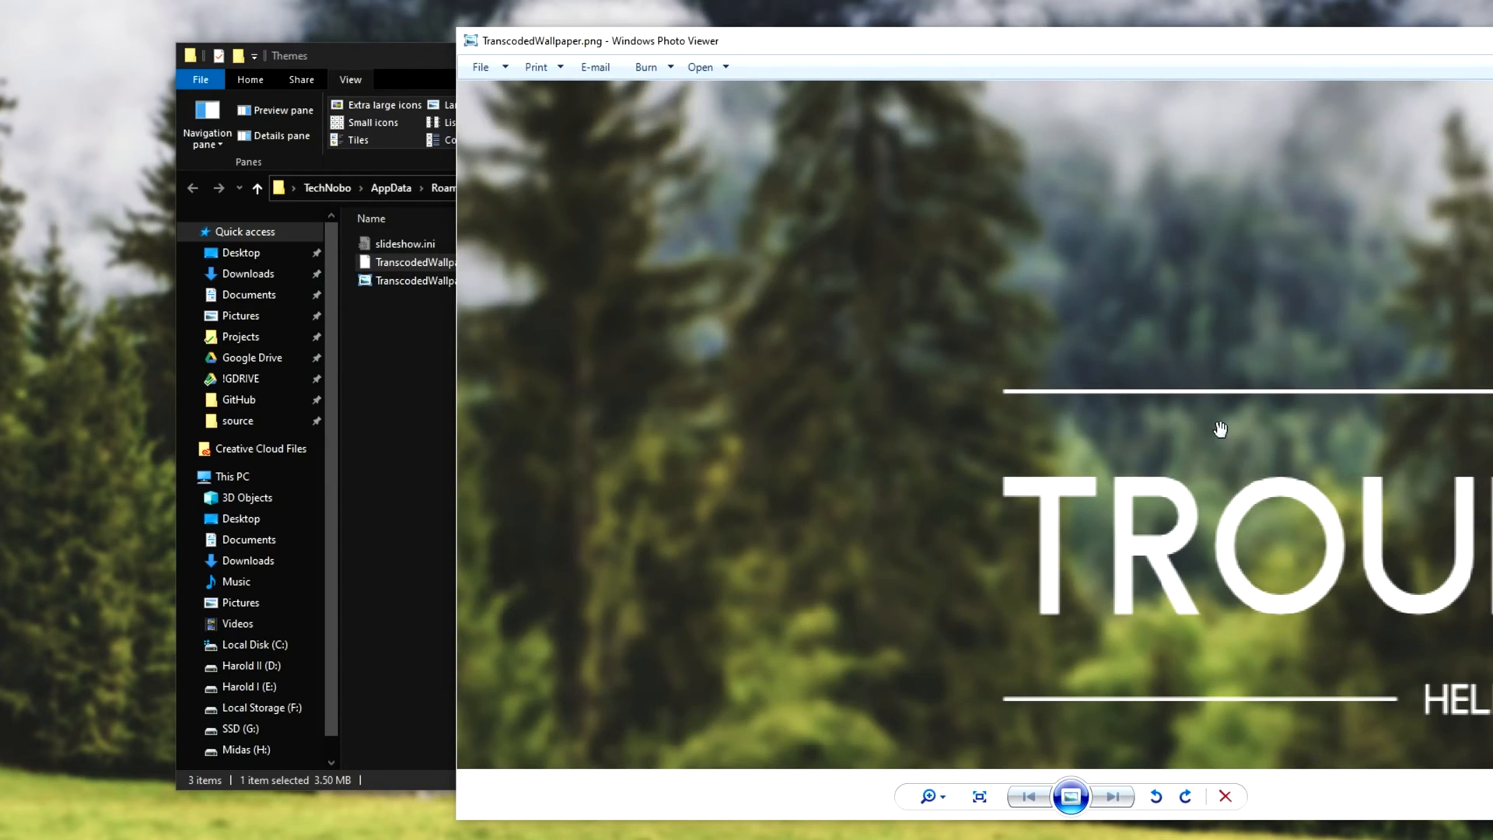
{"action": "left_click", "coordinate": [1225, 797]}
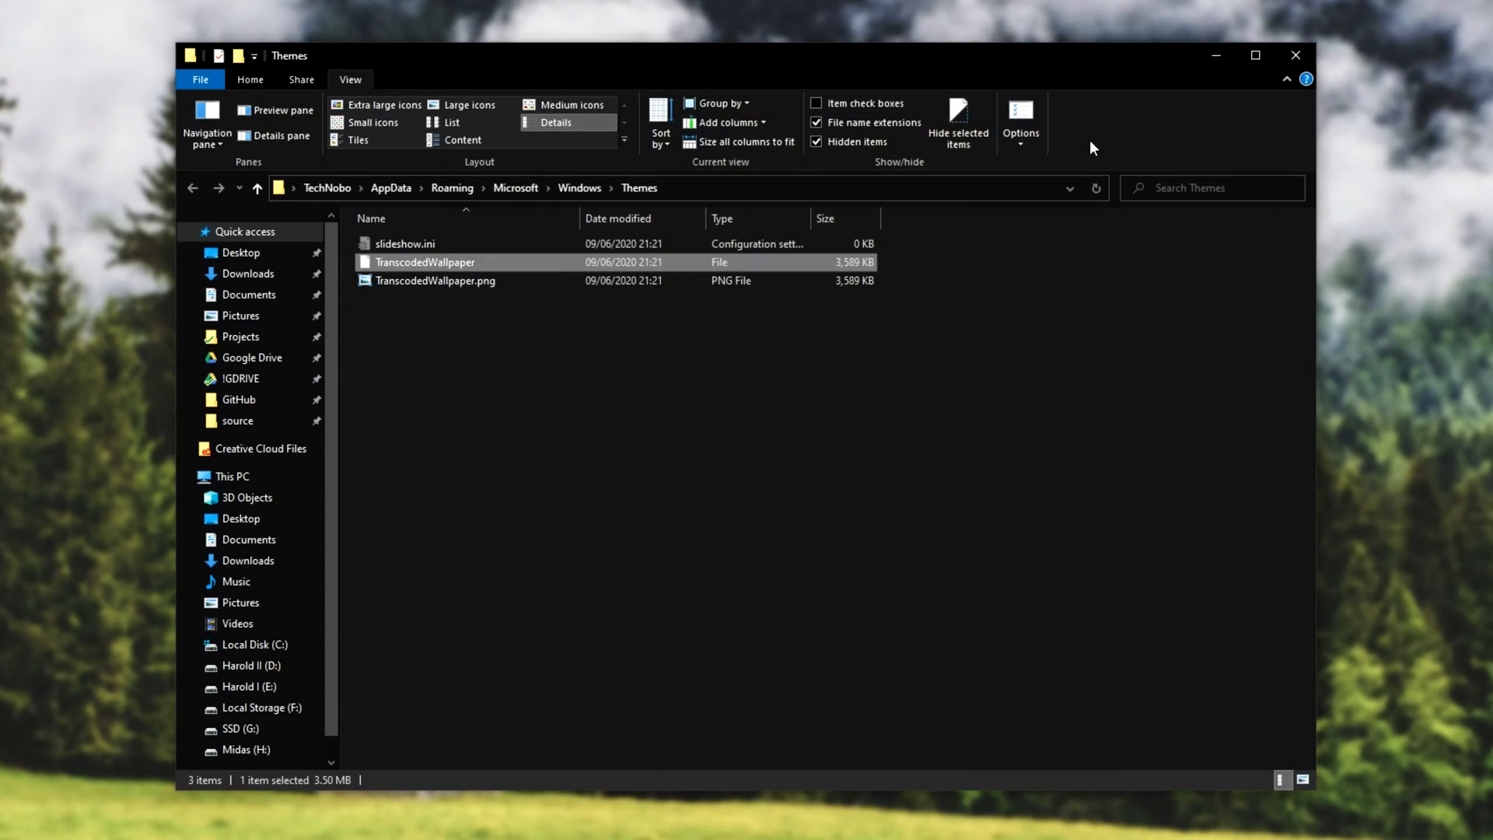
{"action": "mouse_move", "coordinate": [976, 77]}
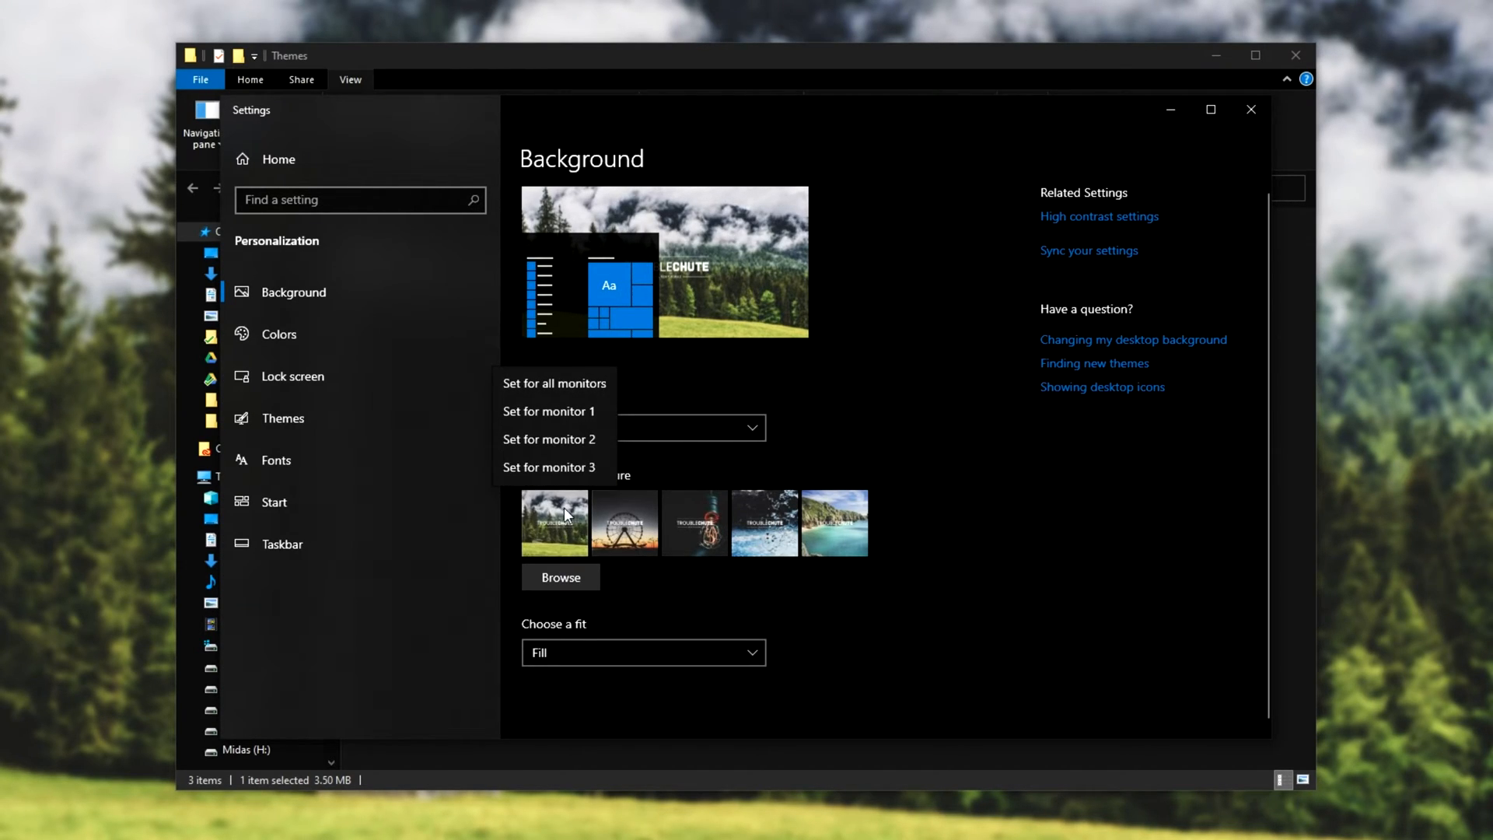
{"action": "mouse_move", "coordinate": [552, 420]}
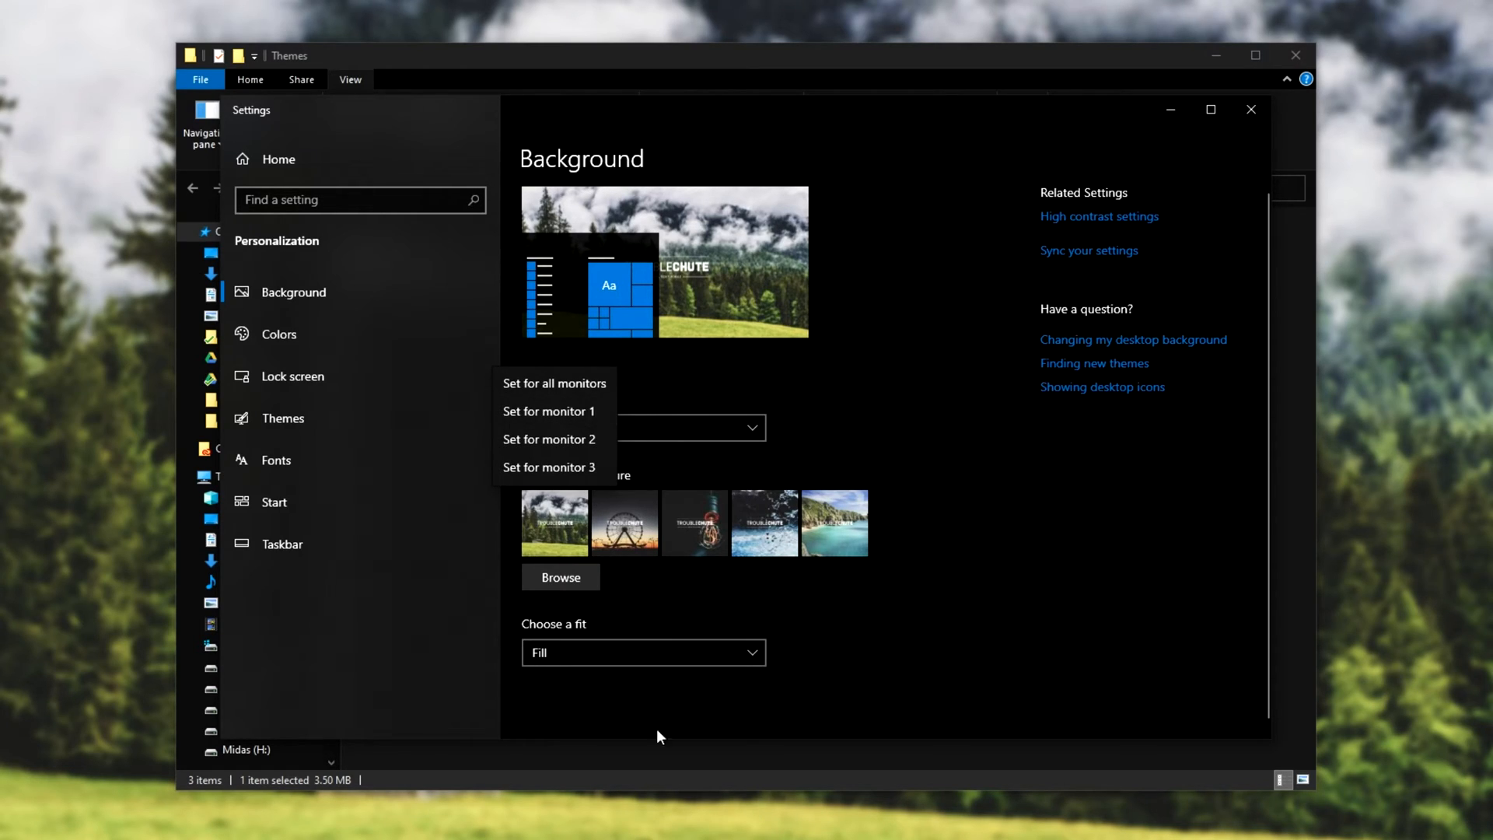
{"action": "mouse_move", "coordinate": [582, 468]}
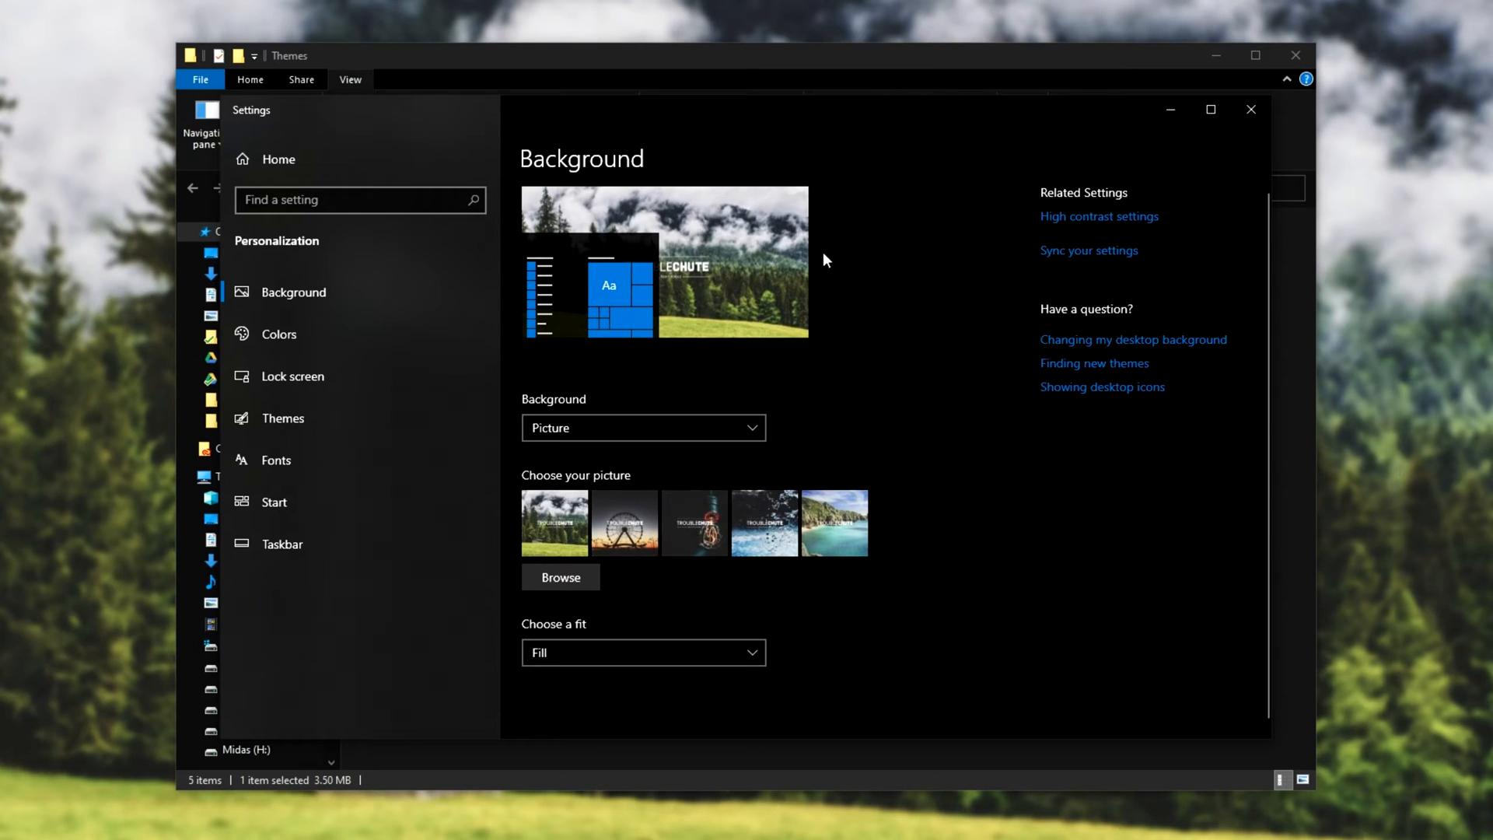
{"action": "mouse_move", "coordinate": [733, 232]}
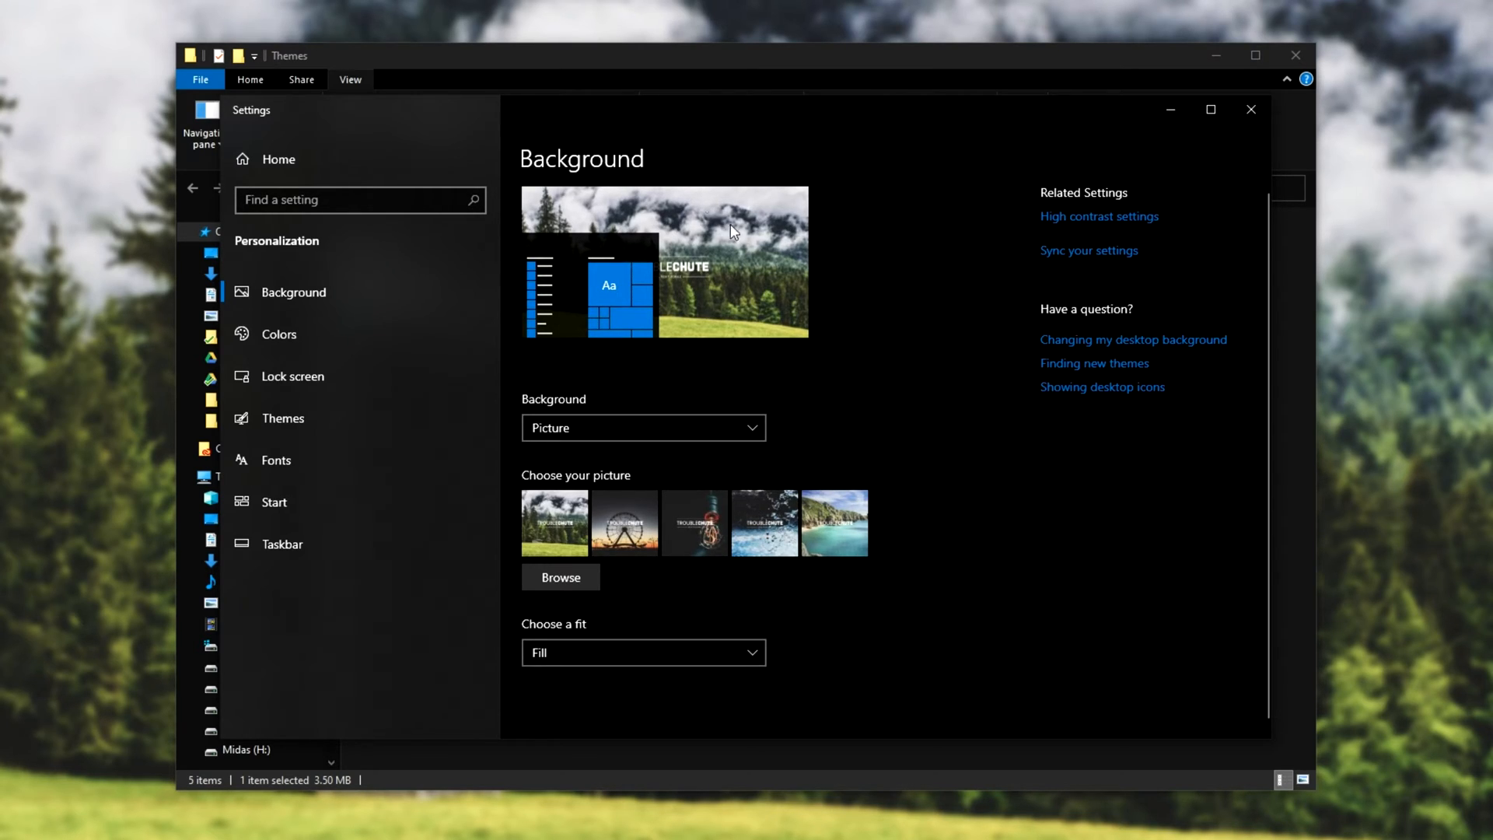
{"action": "mouse_move", "coordinate": [506, 111]}
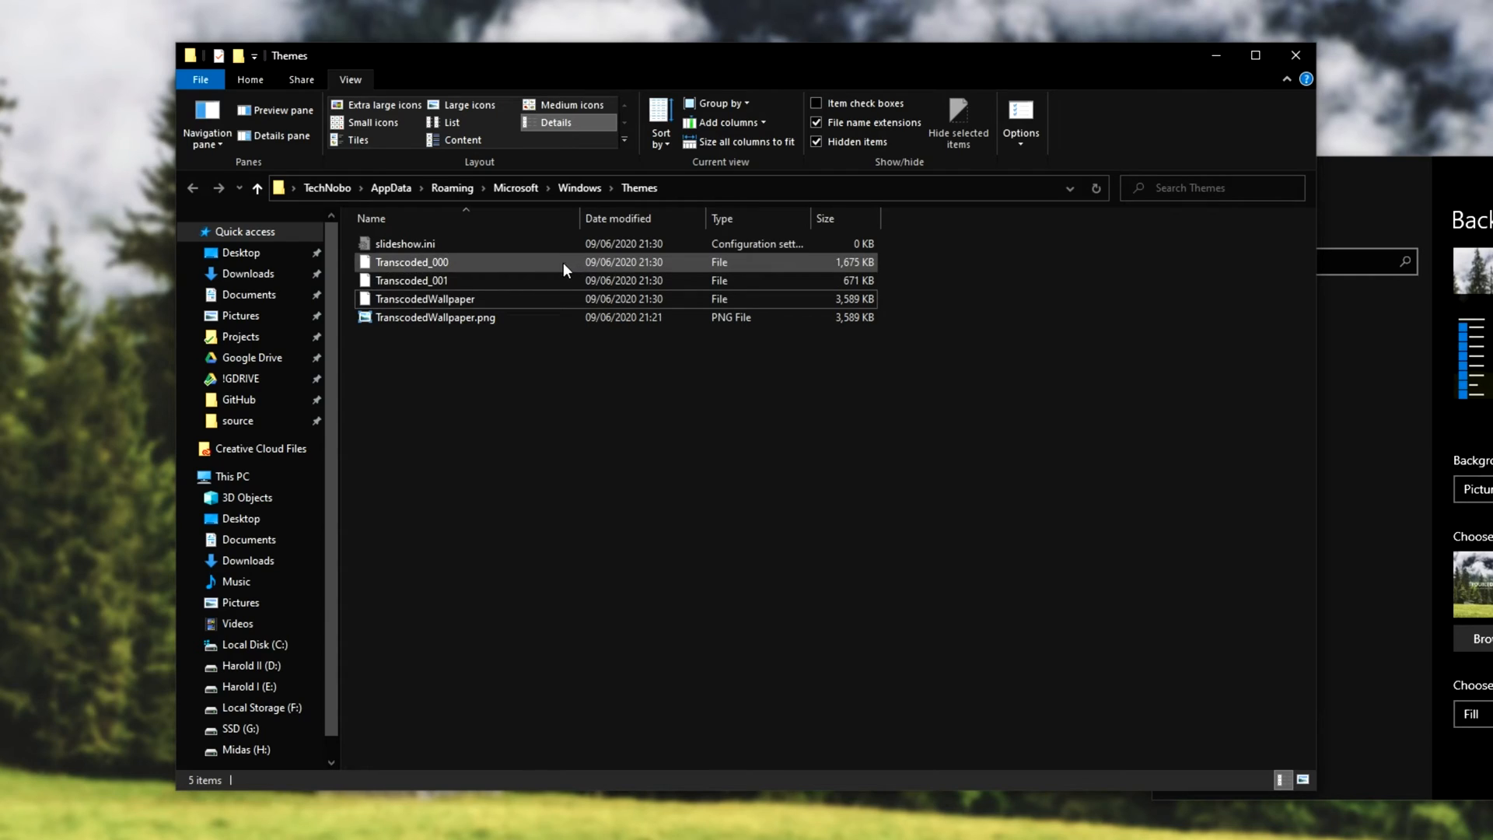
Duplicate Transcoded_000 and Transcoded_001, append .png to the copies, and open one.
{"action": "left_click", "coordinate": [411, 280]}
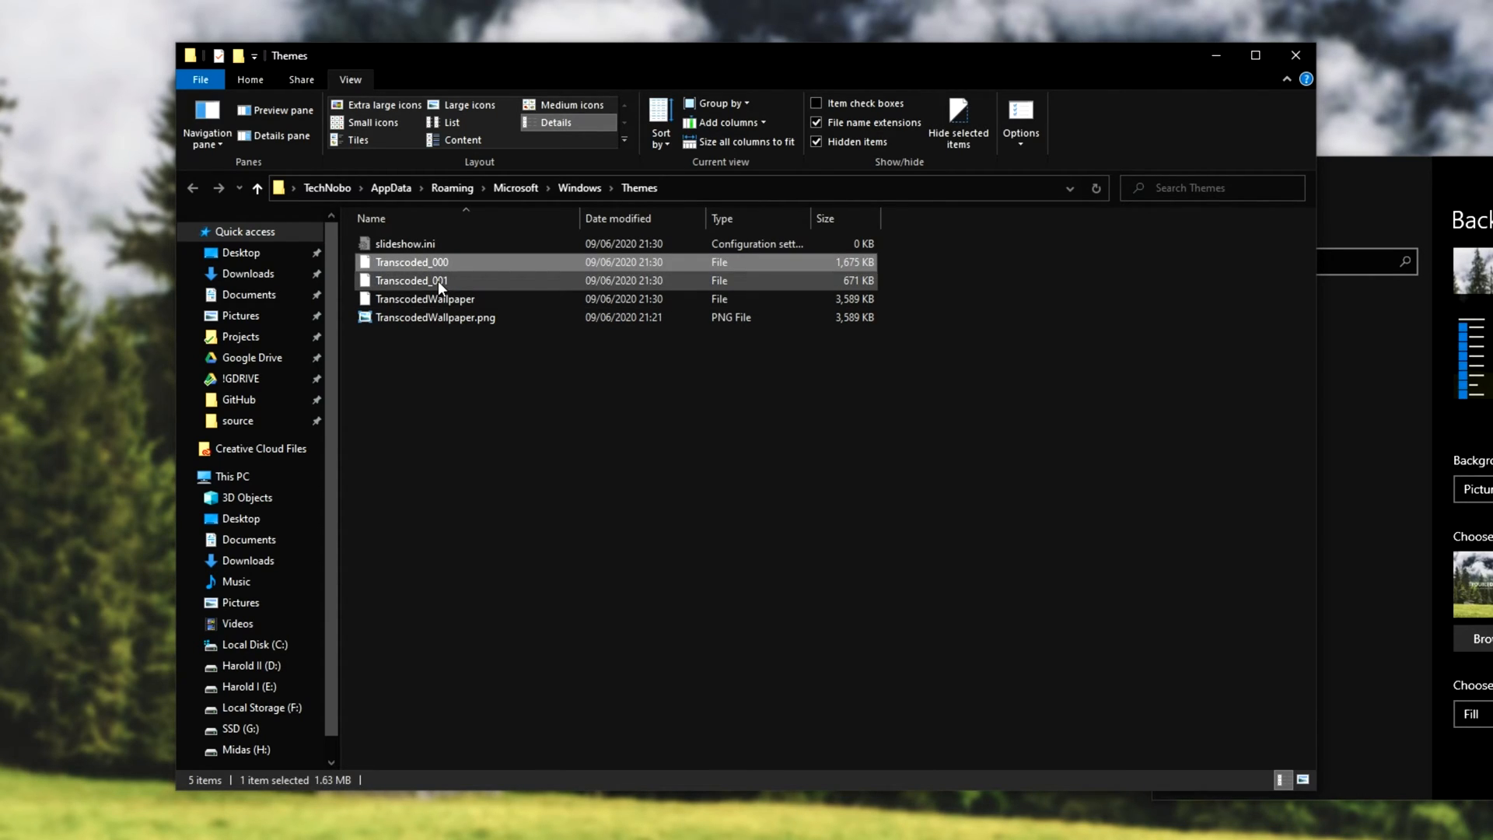
{"action": "left_click", "coordinate": [411, 280]}
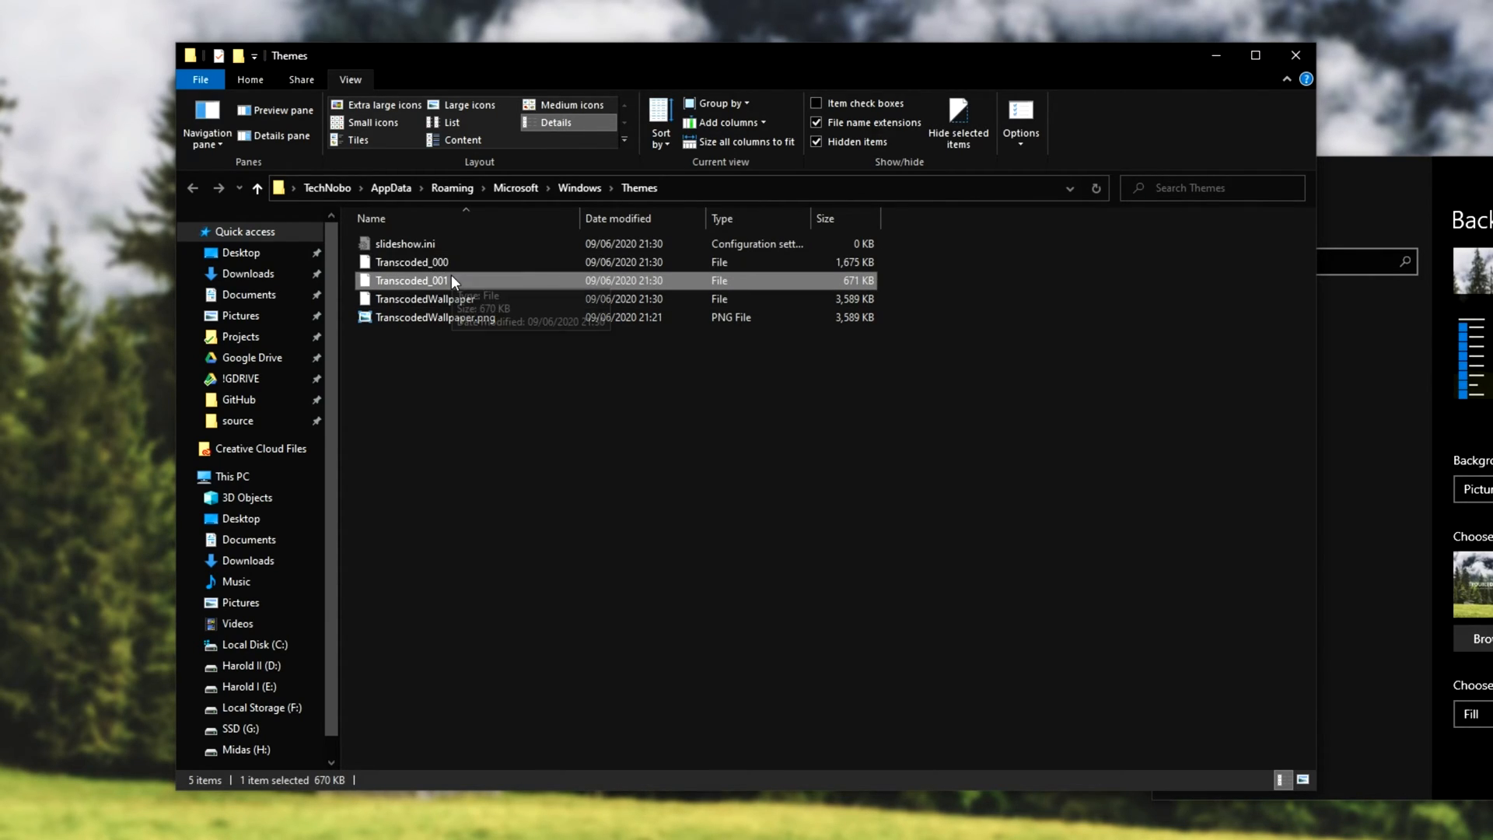
{"action": "mouse_move", "coordinate": [1217, 215]}
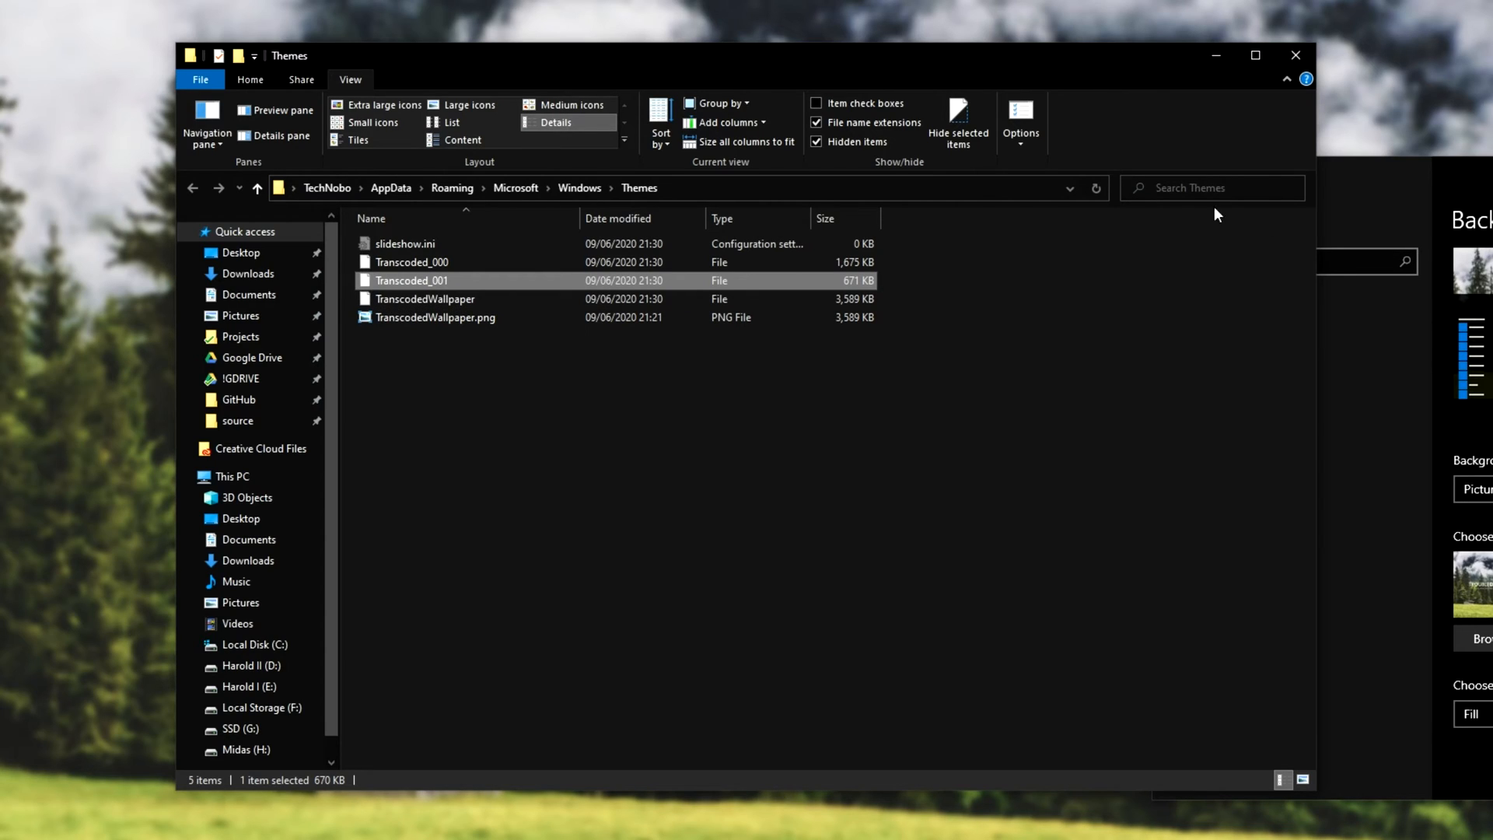
{"action": "left_click", "coordinate": [412, 262]}
{"action": "type", "text": "Transcoded_000"}
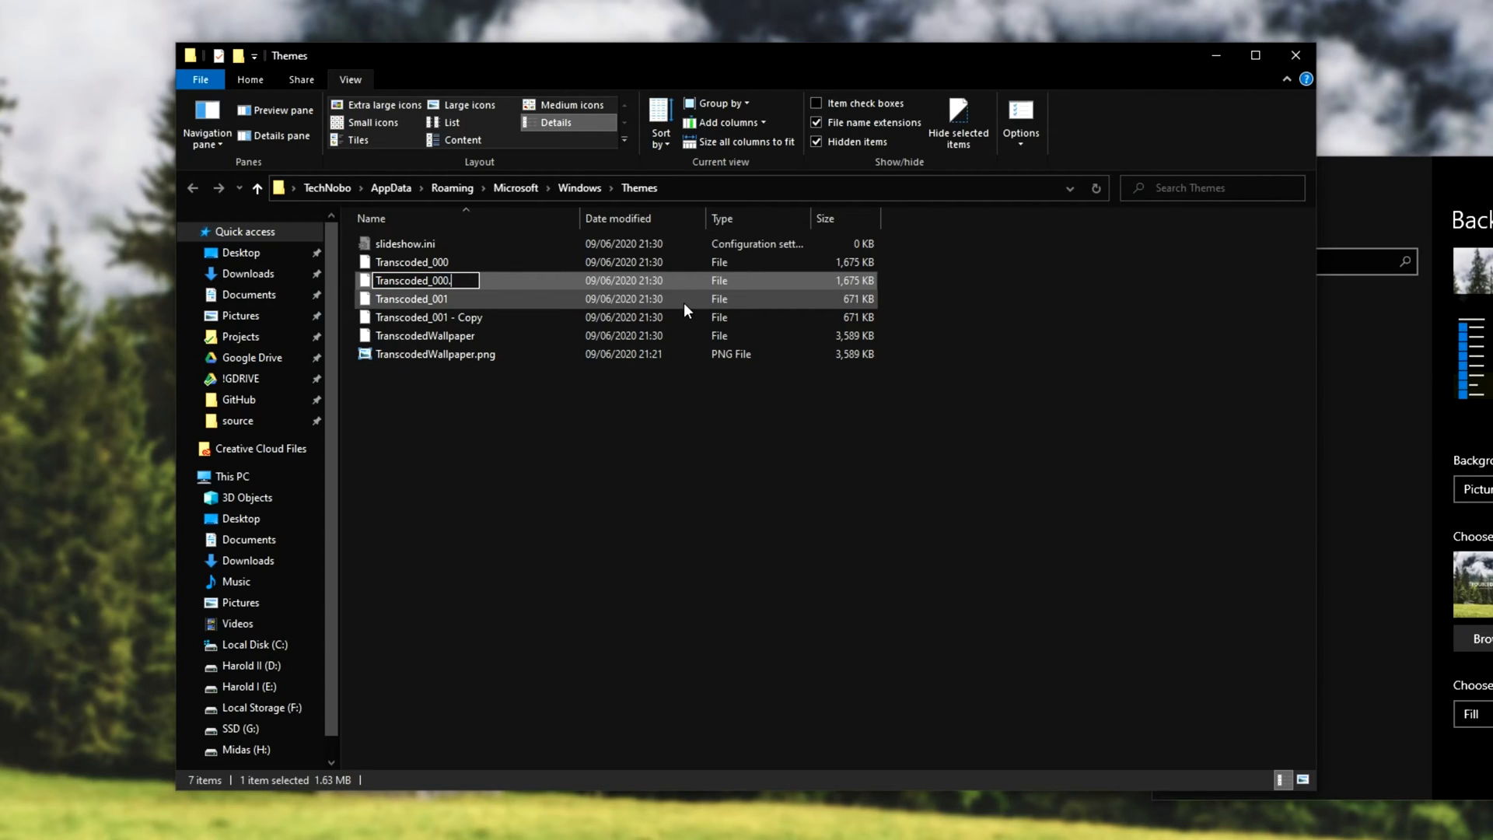
{"action": "type", "text": ".png"}
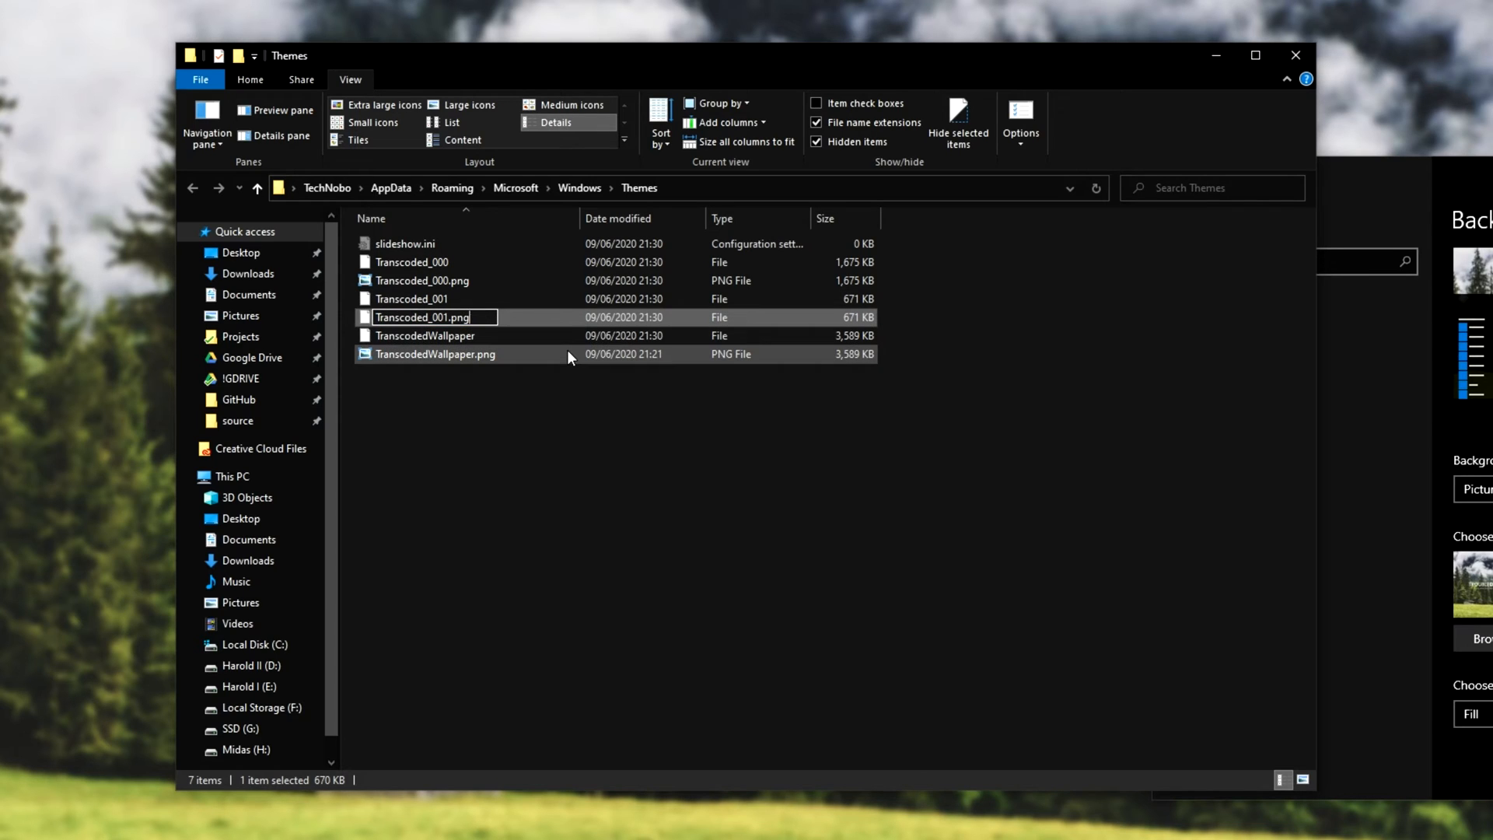
{"action": "double_click", "coordinate": [411, 262]}
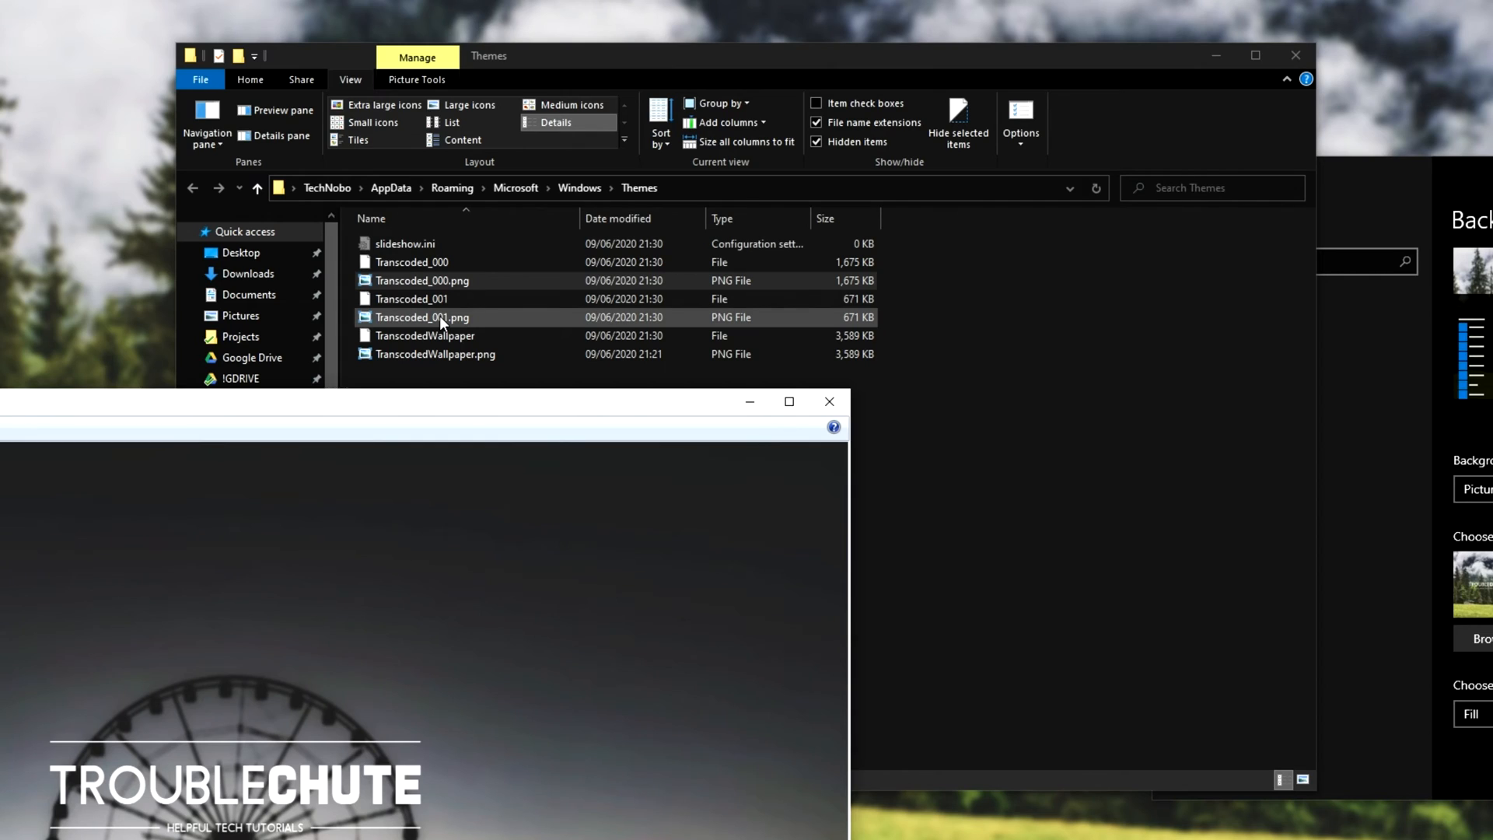
View the Ferris wheel wallpaper Transcoded_001.png in Windows Photo Viewer.
{"action": "double_click", "coordinate": [421, 318]}
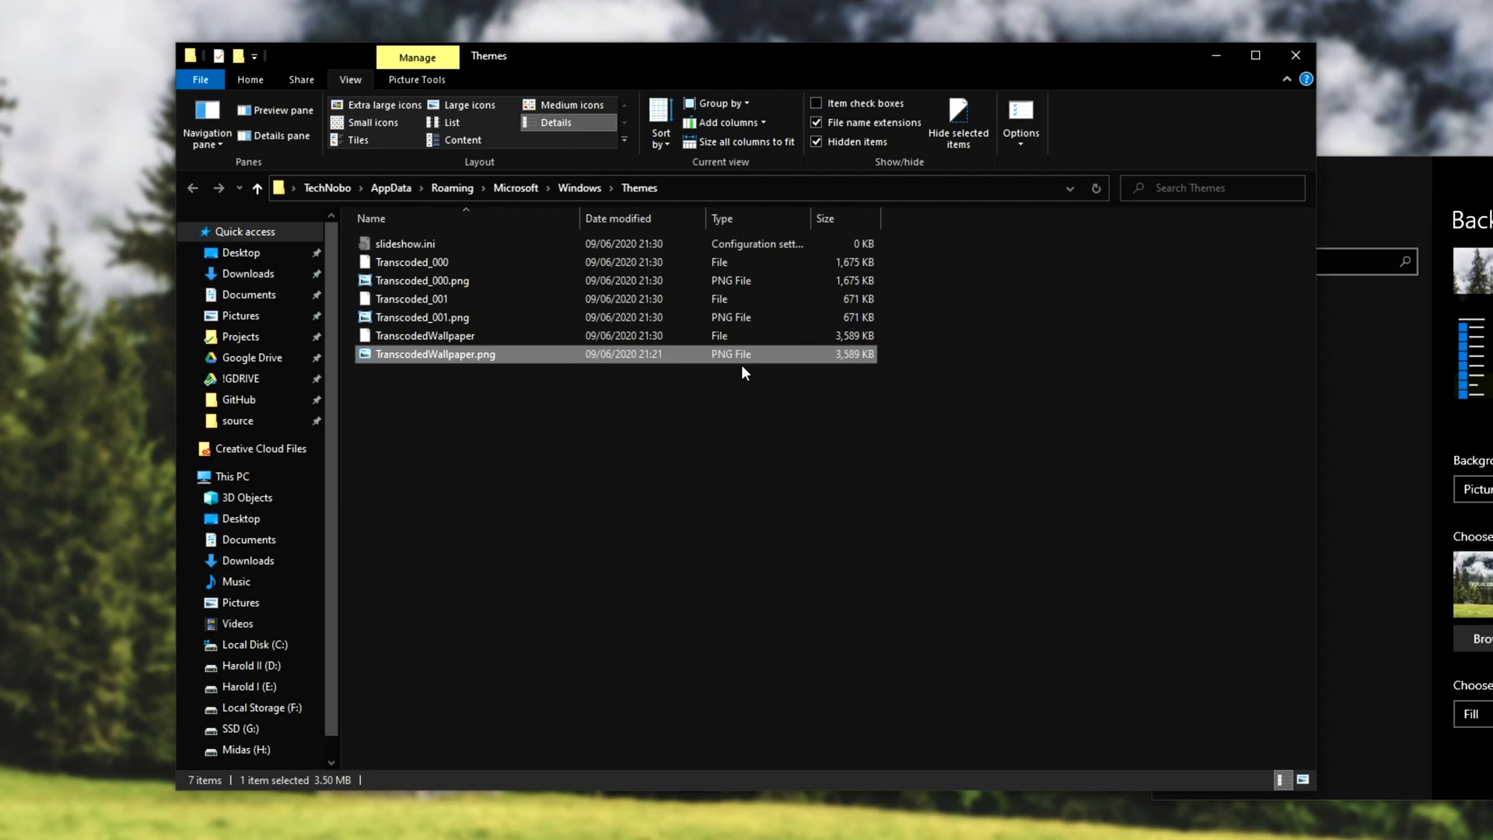
Select the three PNG wallpaper files and create a new folder on the desktop.
{"action": "left_click", "coordinate": [421, 280]}
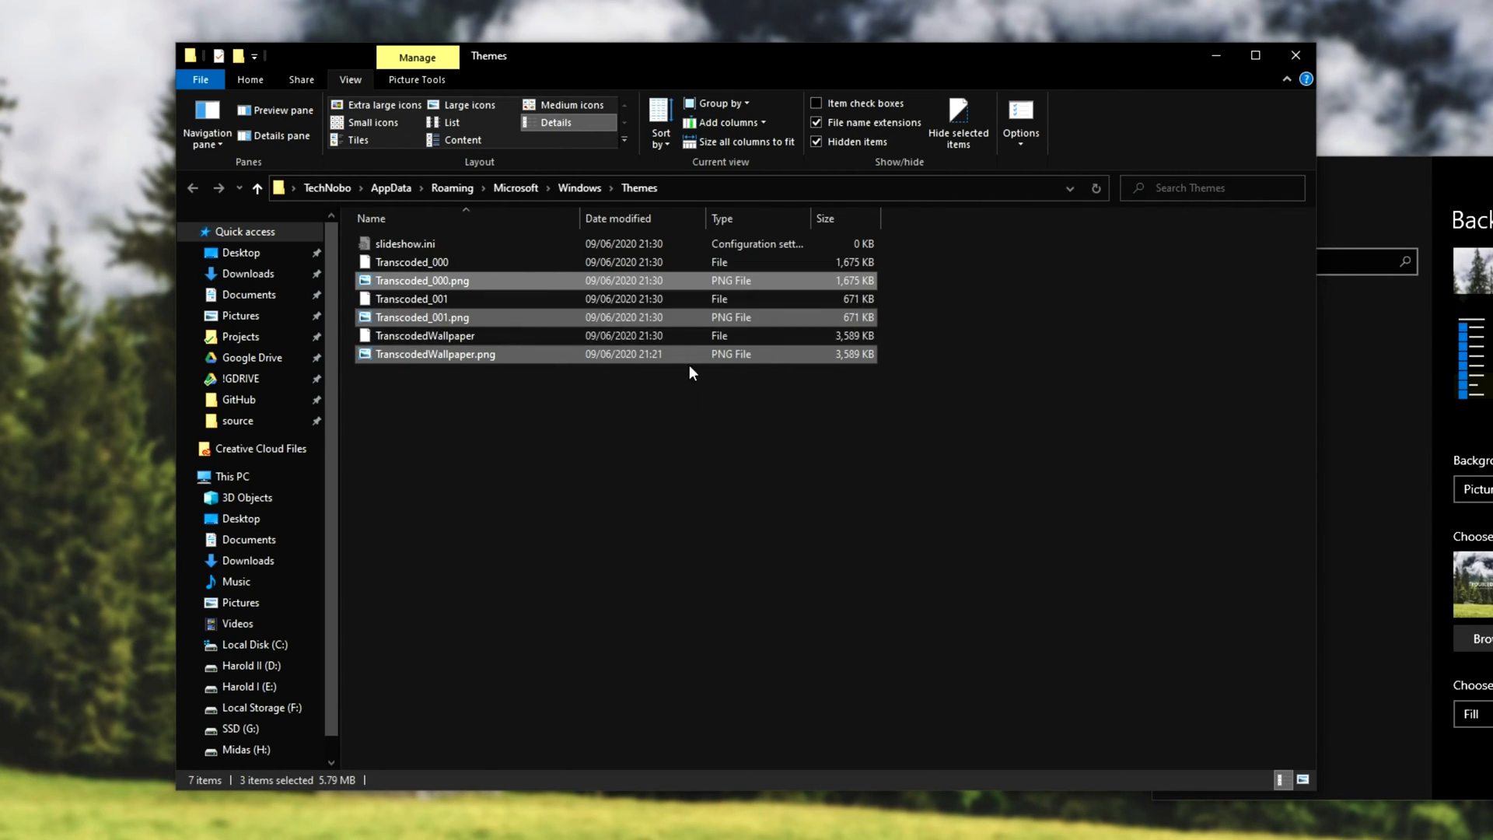
{"action": "mouse_move", "coordinate": [653, 339]}
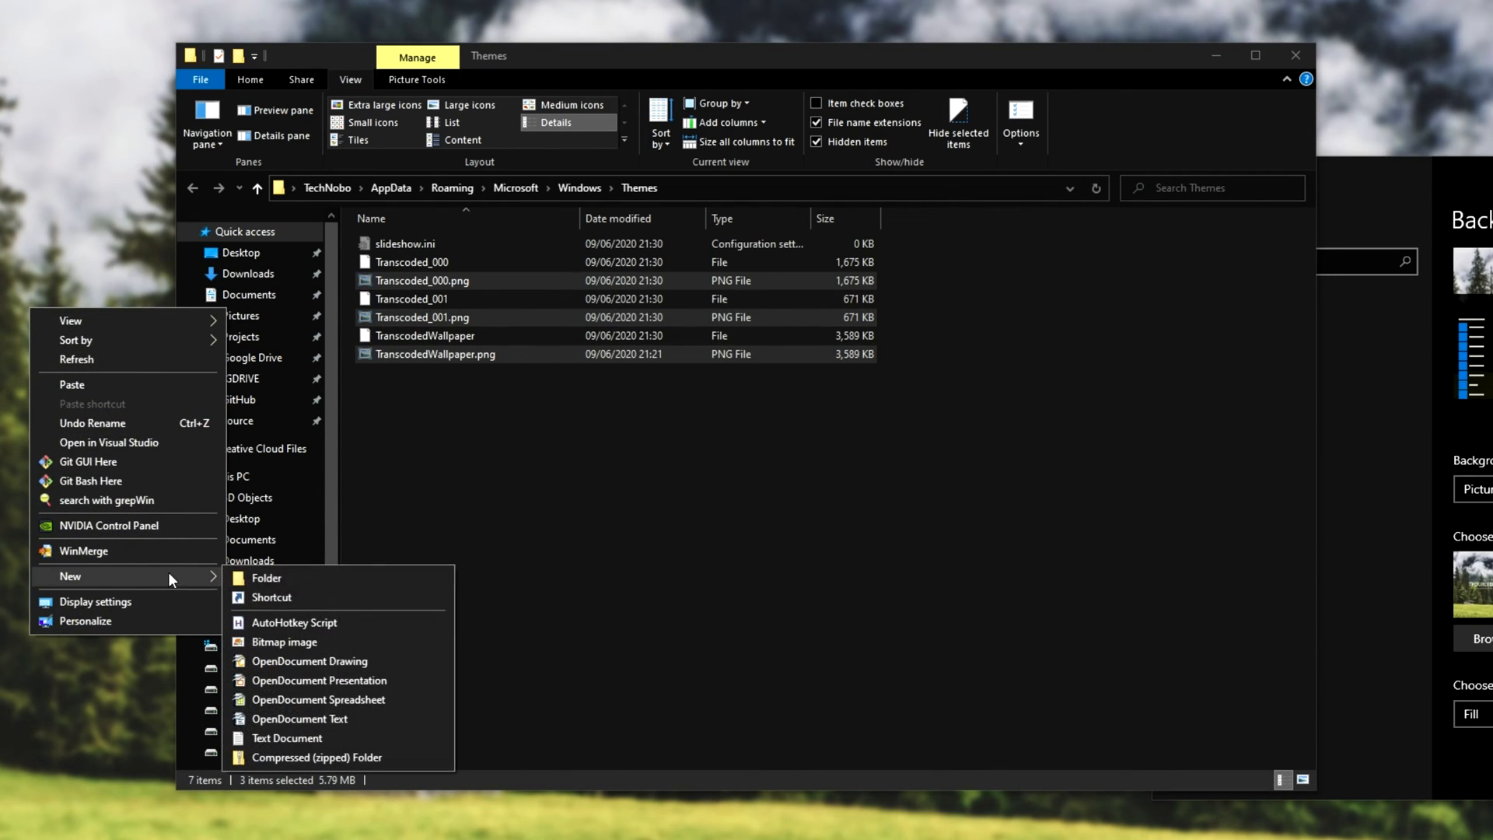
{"action": "left_click", "coordinate": [266, 577]}
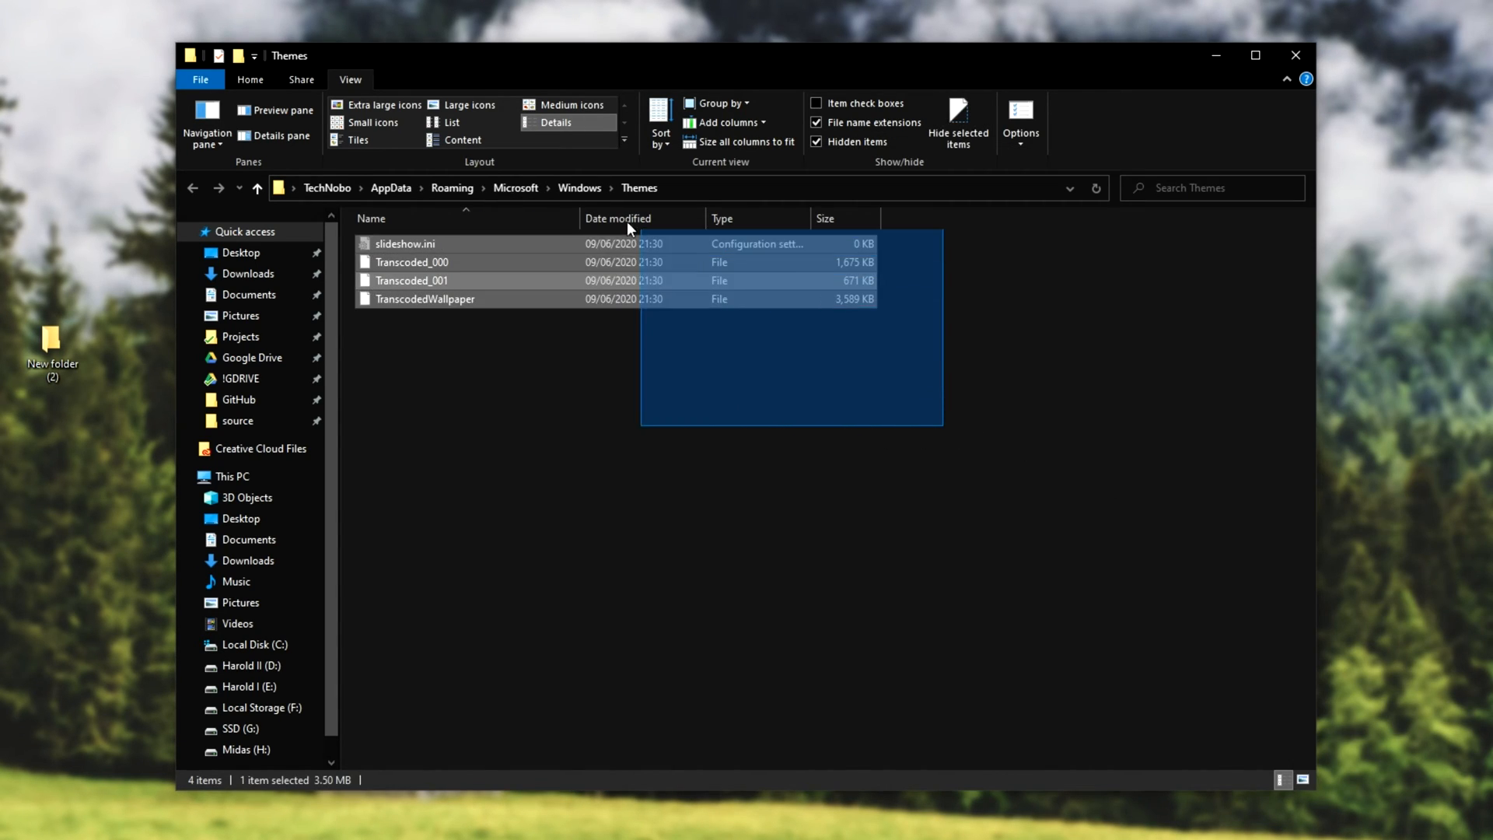
{"action": "left_click", "coordinate": [1042, 353]}
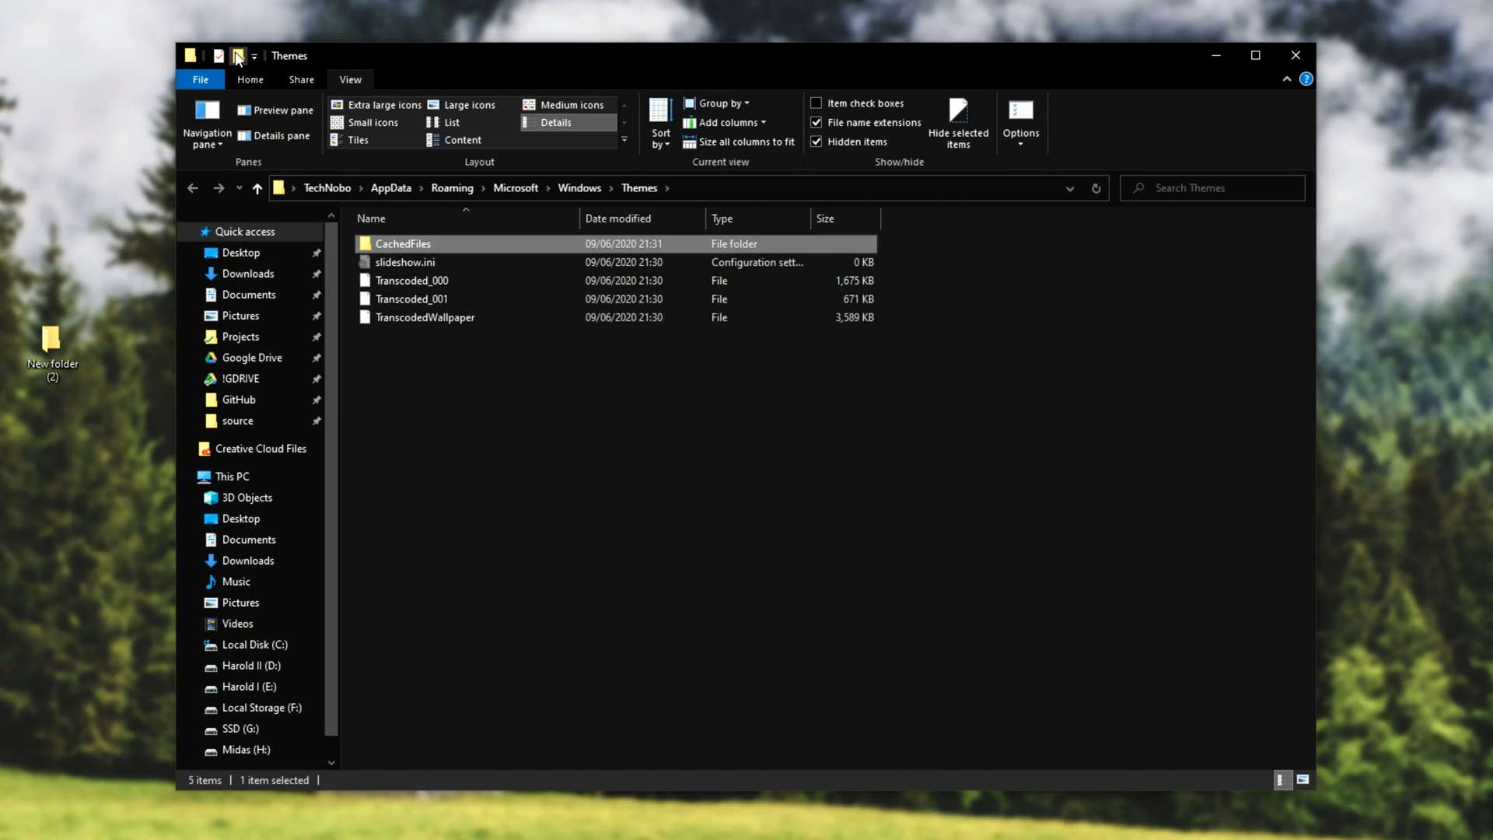
{"action": "double_click", "coordinate": [402, 243]}
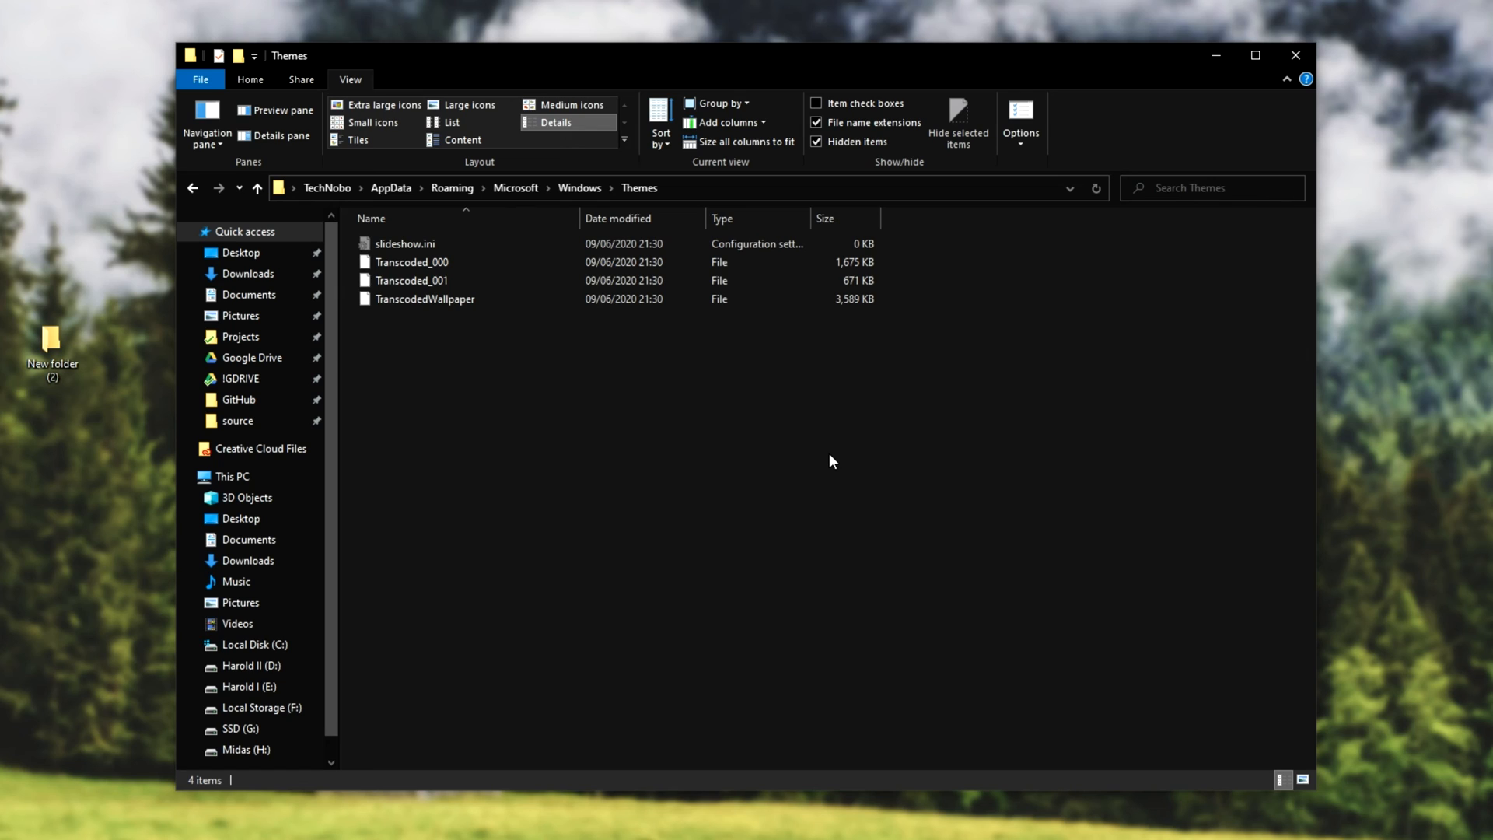
{"action": "mouse_move", "coordinate": [810, 534]}
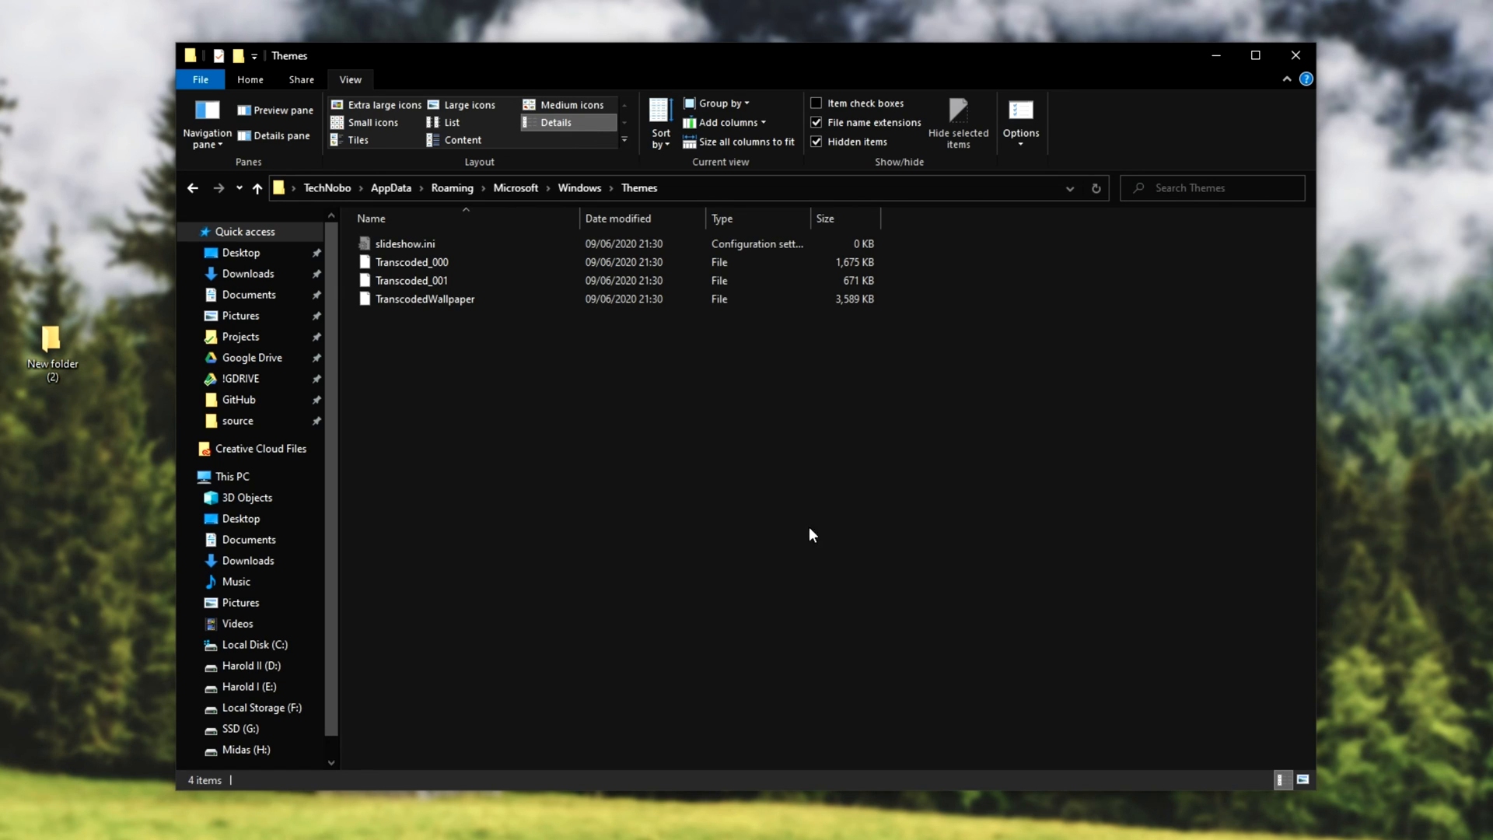